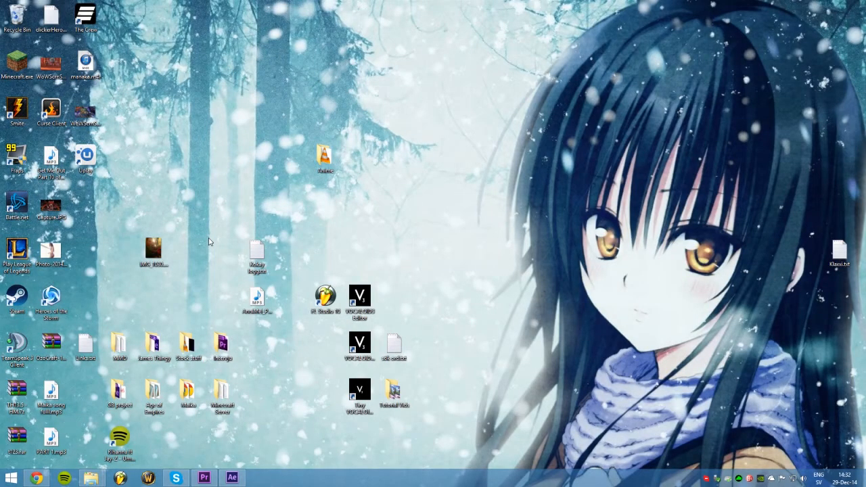
mouse_move(227, 283)
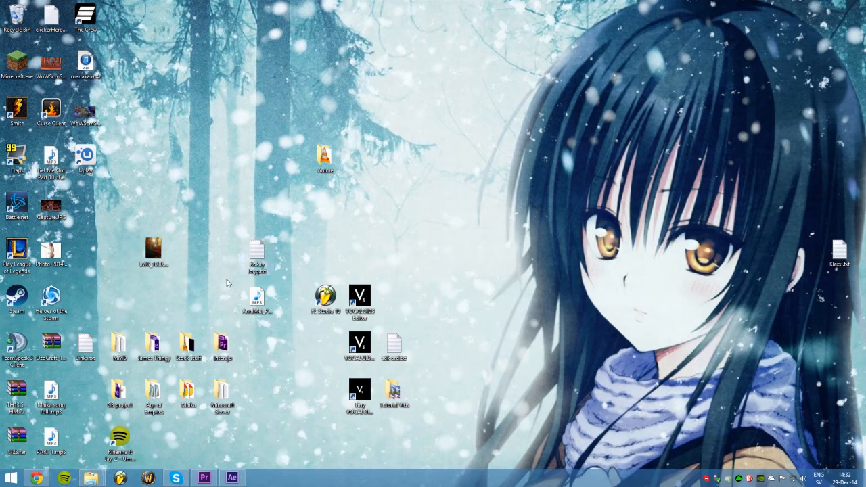
mouse_move(222, 322)
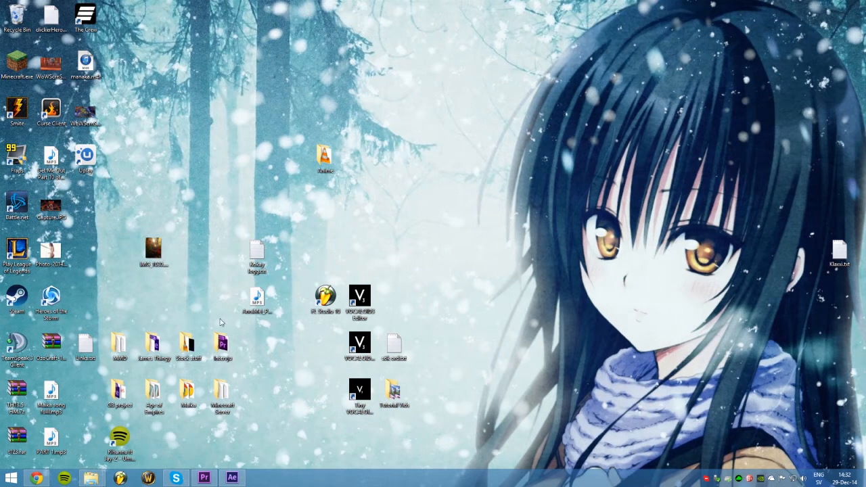
mouse_move(224, 309)
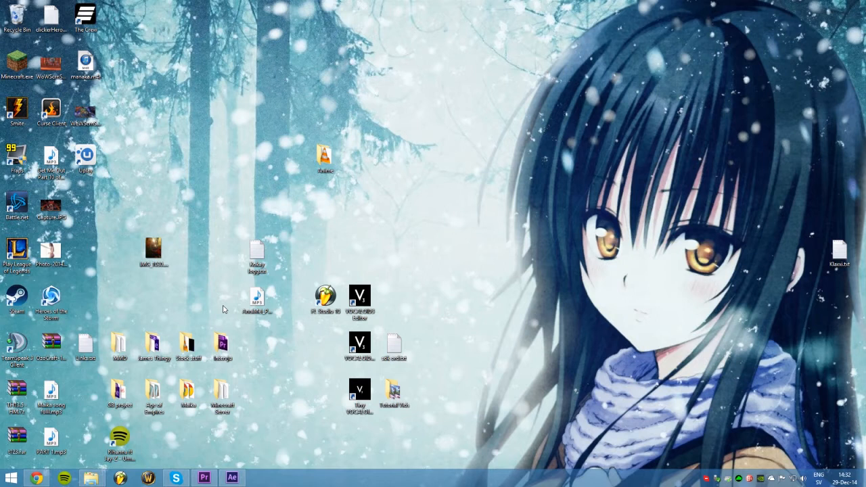
mouse_move(224, 249)
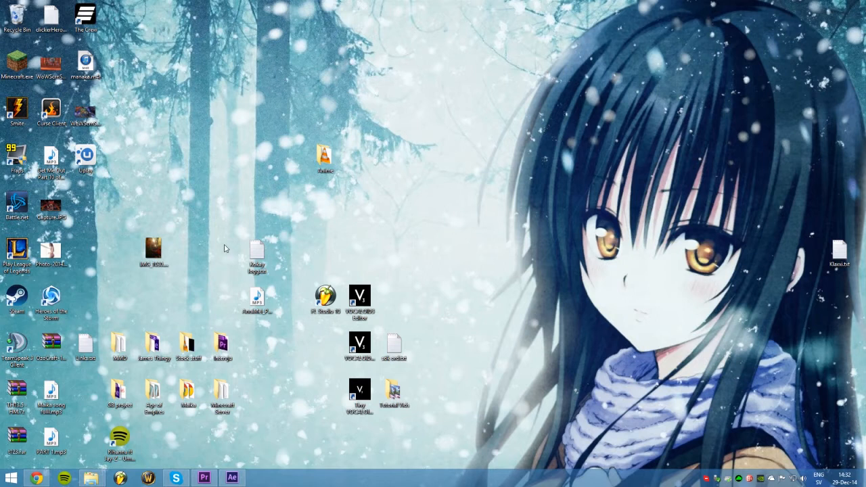
mouse_move(220, 238)
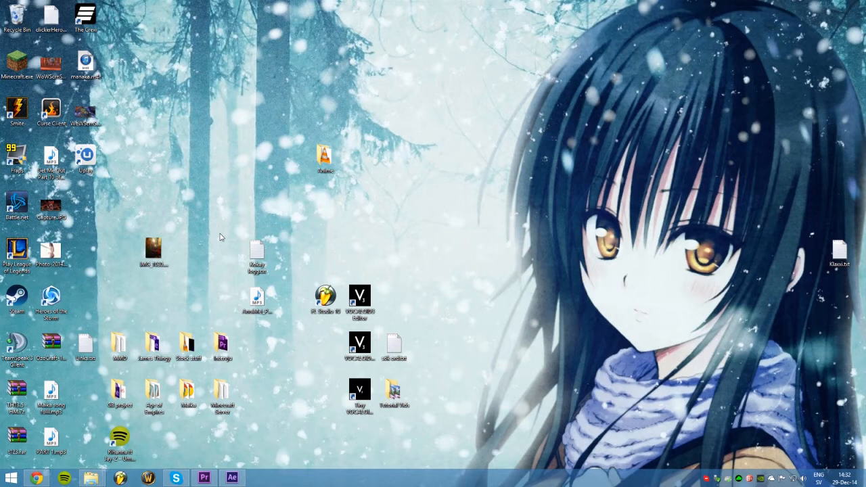
mouse_move(228, 223)
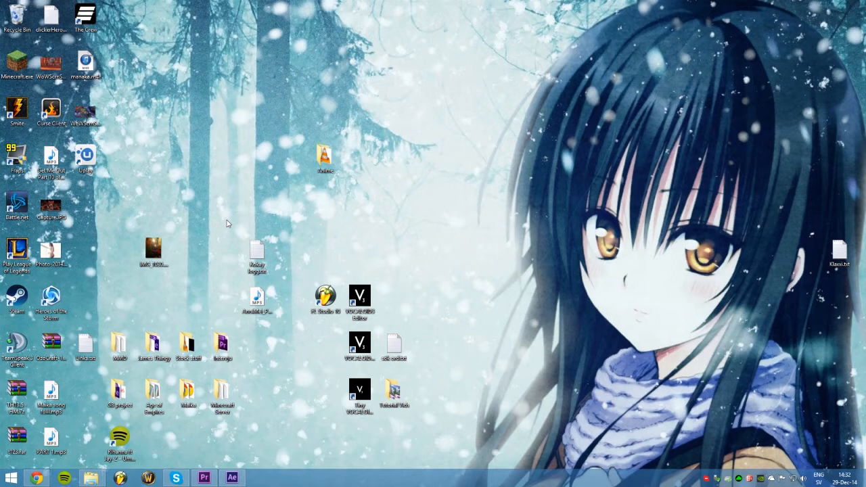
mouse_move(227, 309)
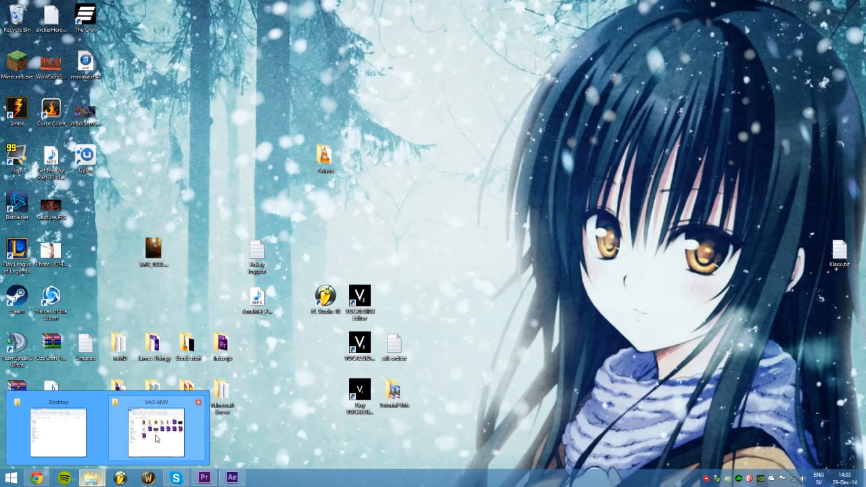
Bring up the SAO AMV folder window in File Explorer and look over its contents
click(156, 433)
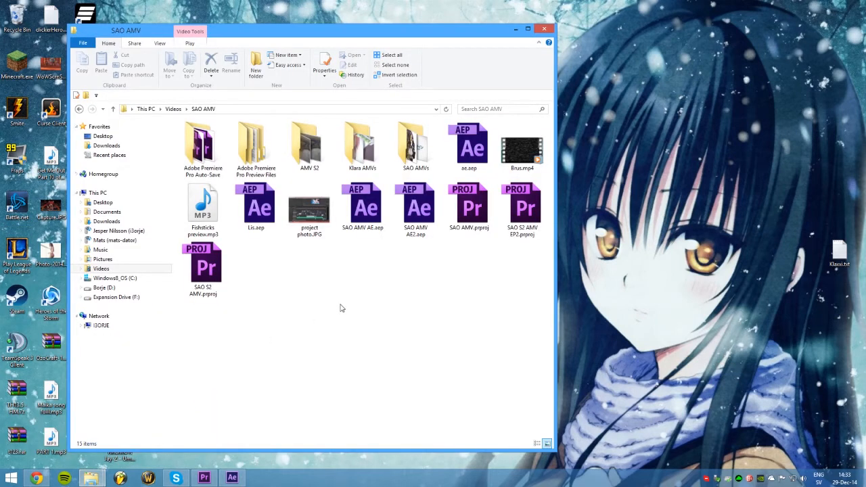
mouse_move(255, 142)
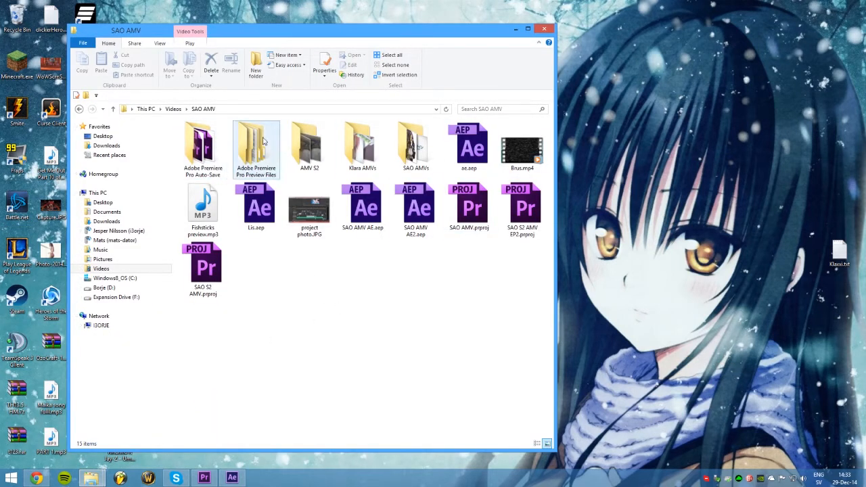
click(523, 146)
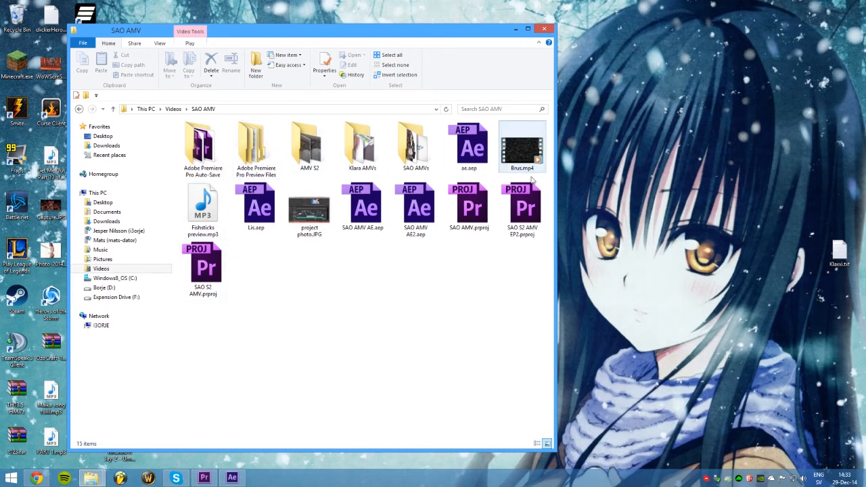
click(309, 336)
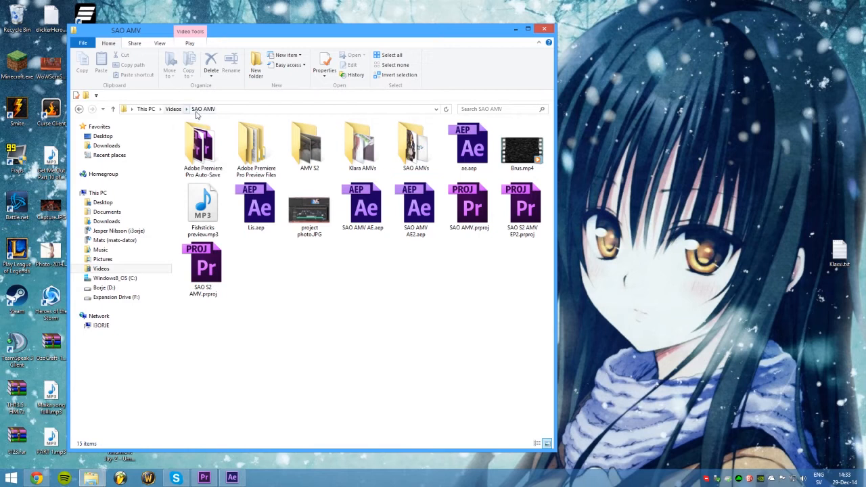
click(102, 268)
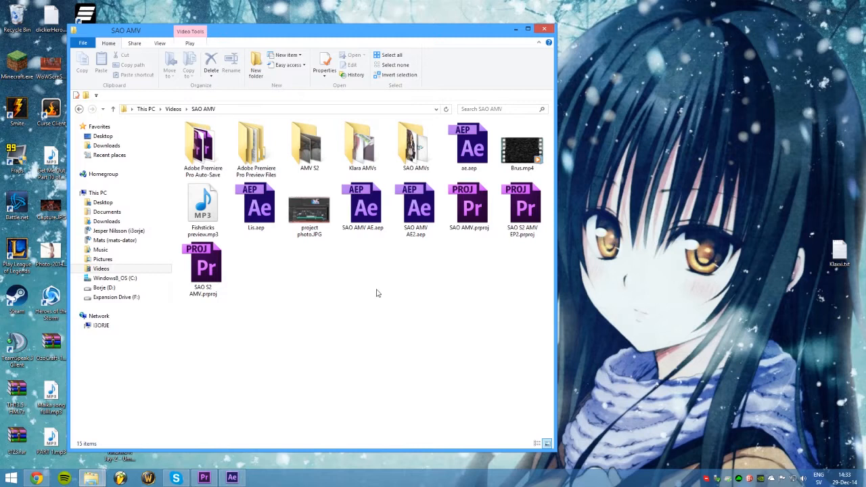
mouse_move(498, 151)
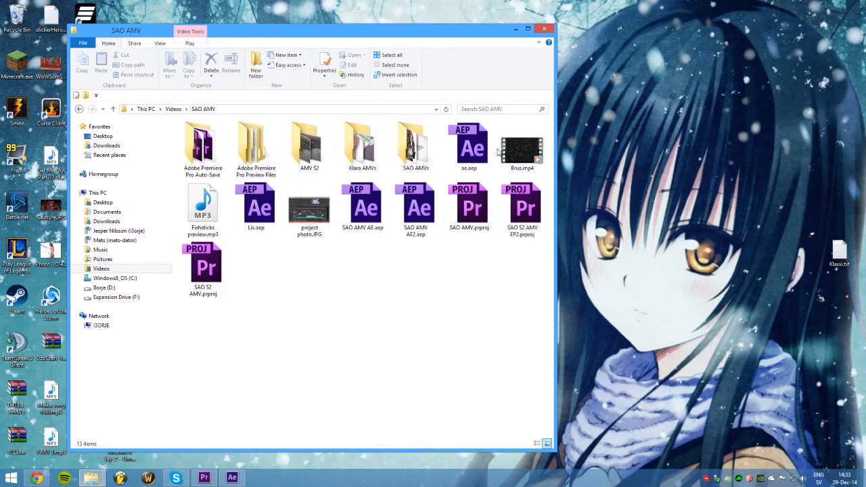
click(363, 206)
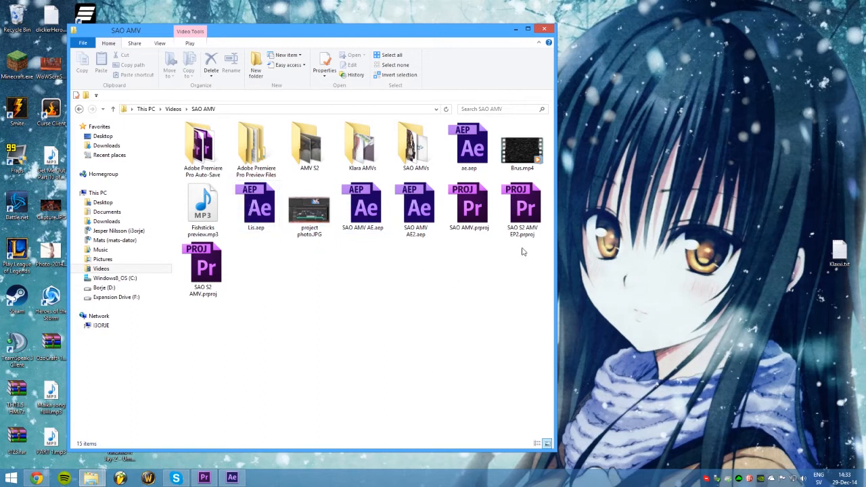
click(308, 142)
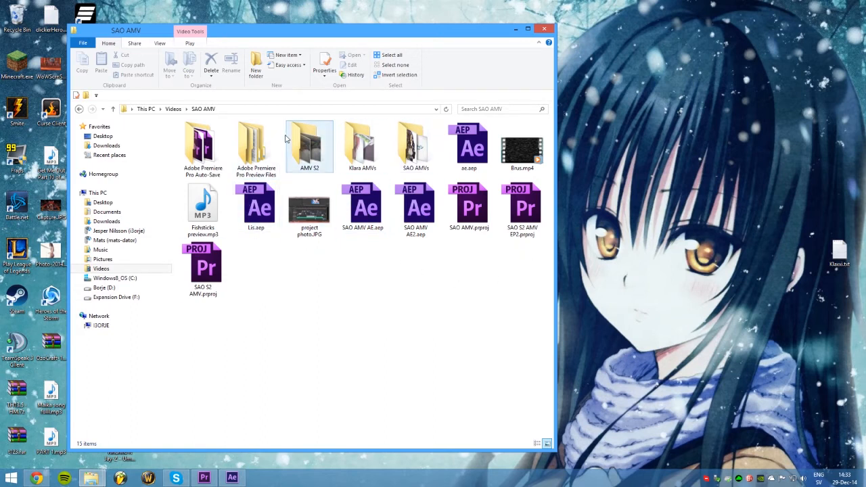
Browse the AMV S2 and finished-episode-video subfolders, returning to SAO AMV each time
double_click(308, 142)
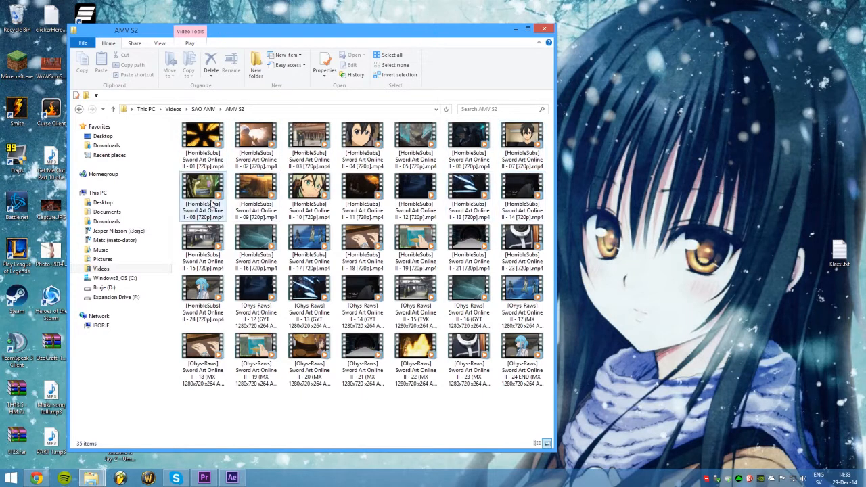
click(256, 297)
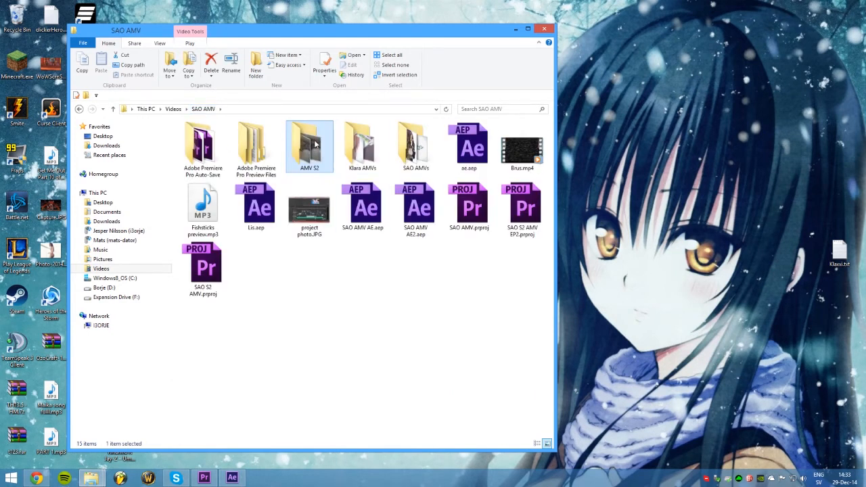
double_click(363, 142)
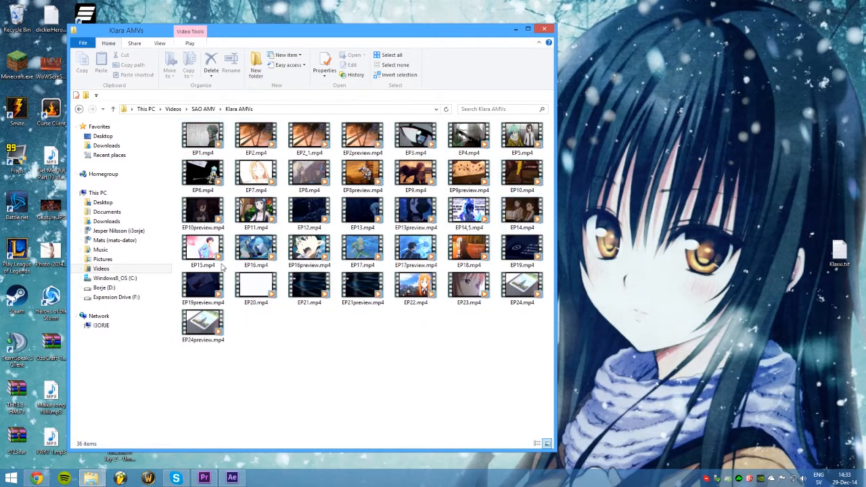
double_click(203, 136)
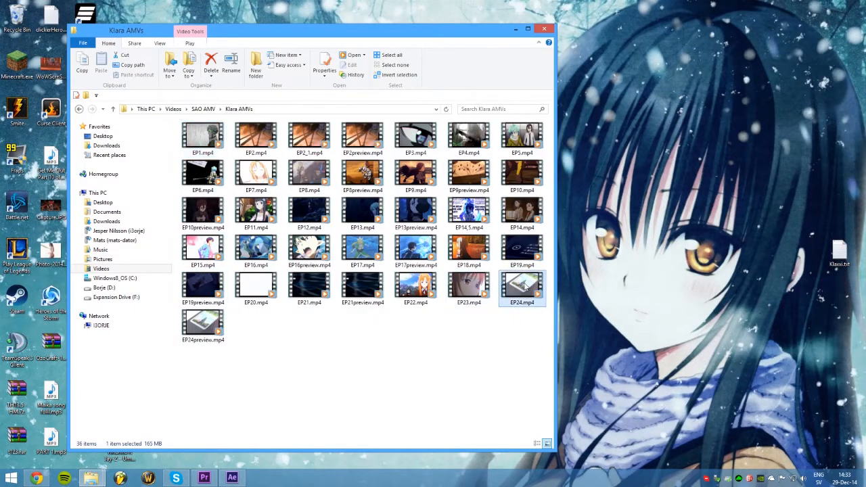
double_click(522, 284)
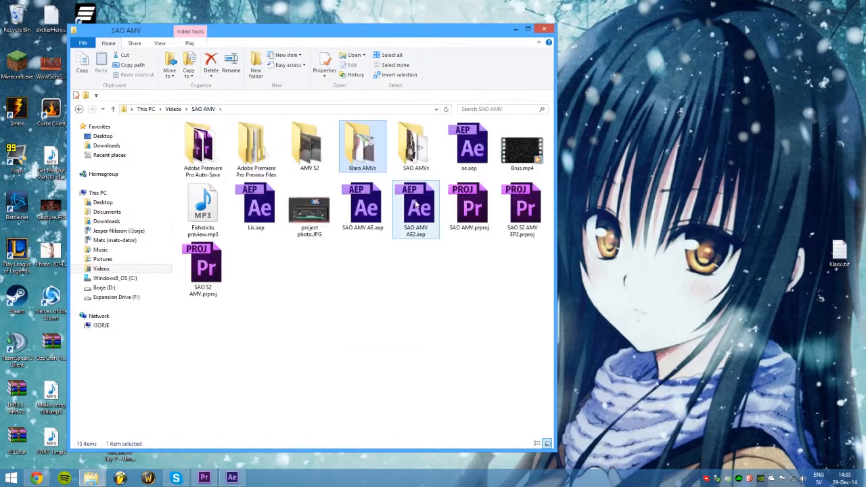
double_click(416, 142)
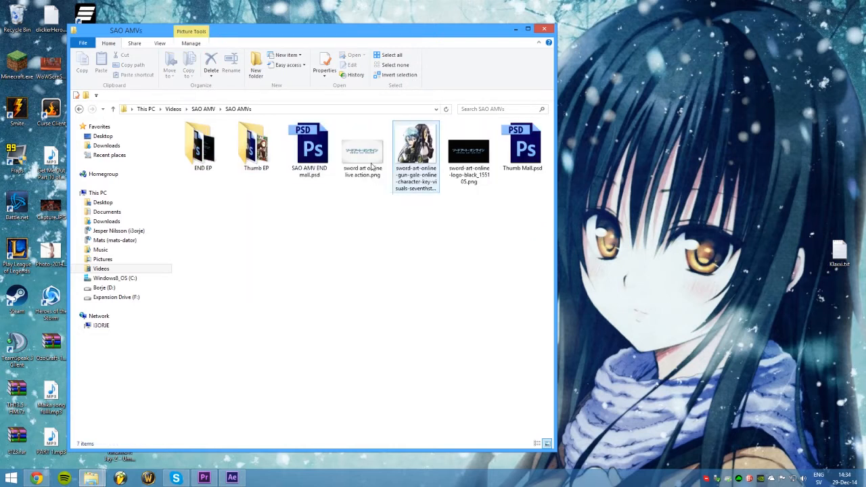
click(203, 142)
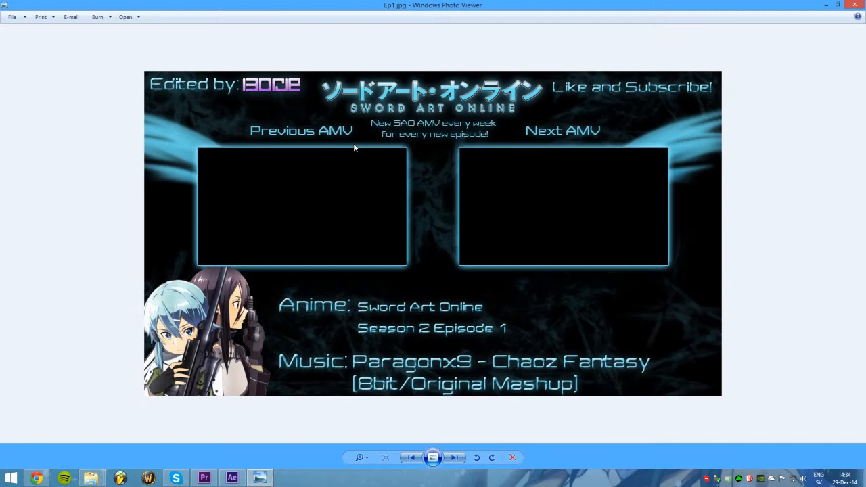
click(455, 457)
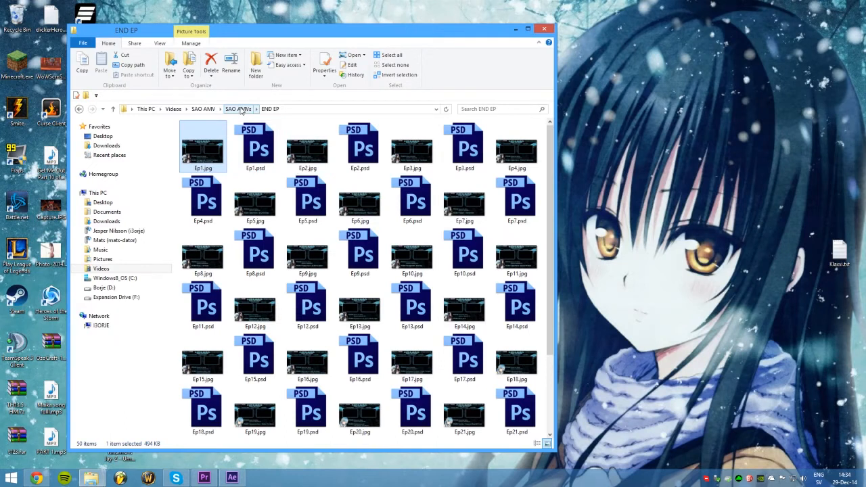
click(238, 108)
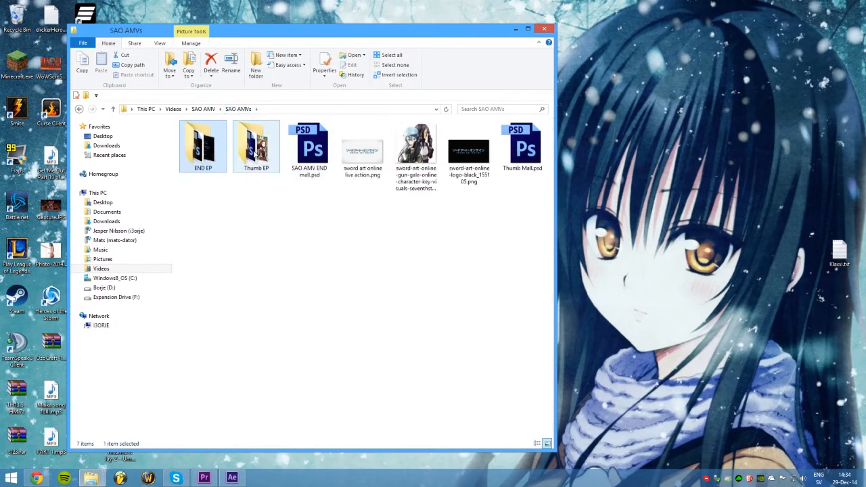
double_click(255, 142)
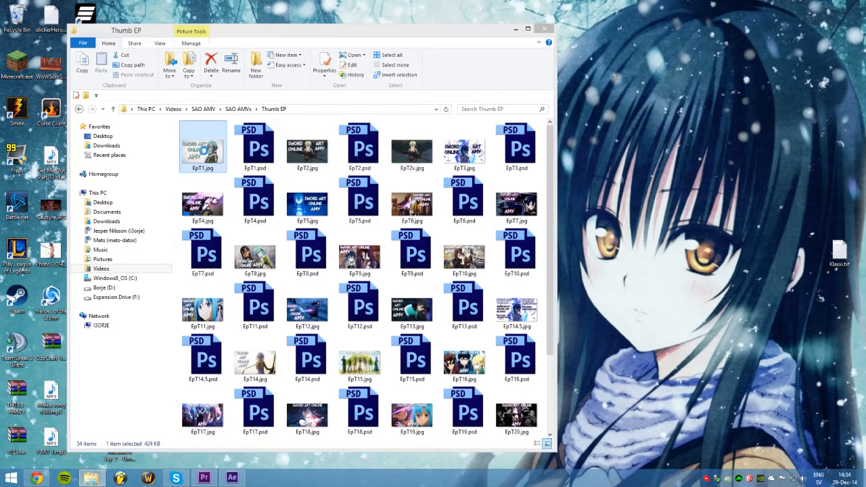
double_click(411, 200)
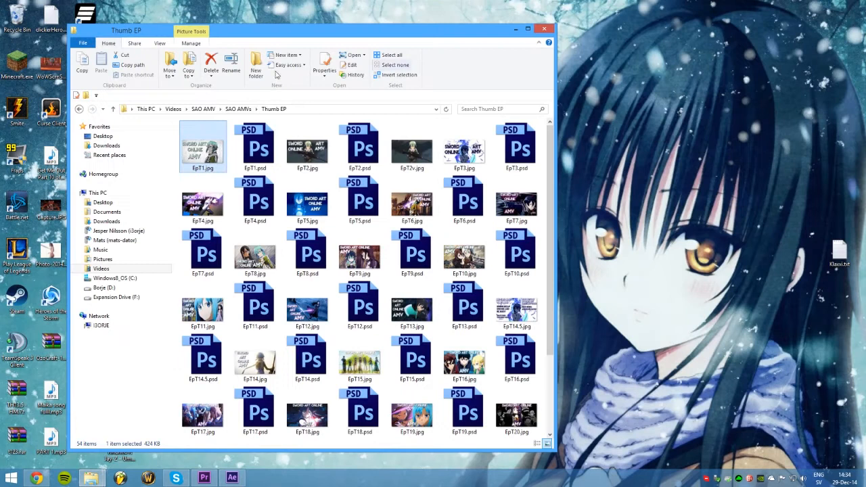
click(203, 108)
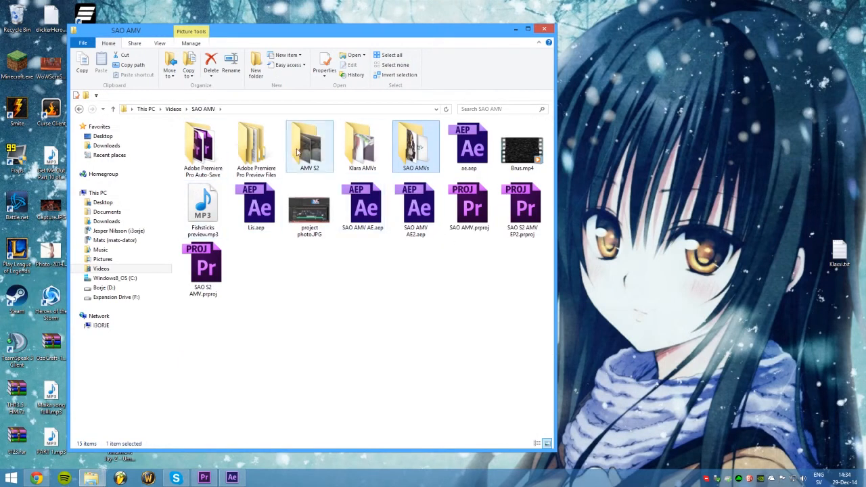
mouse_move(284, 152)
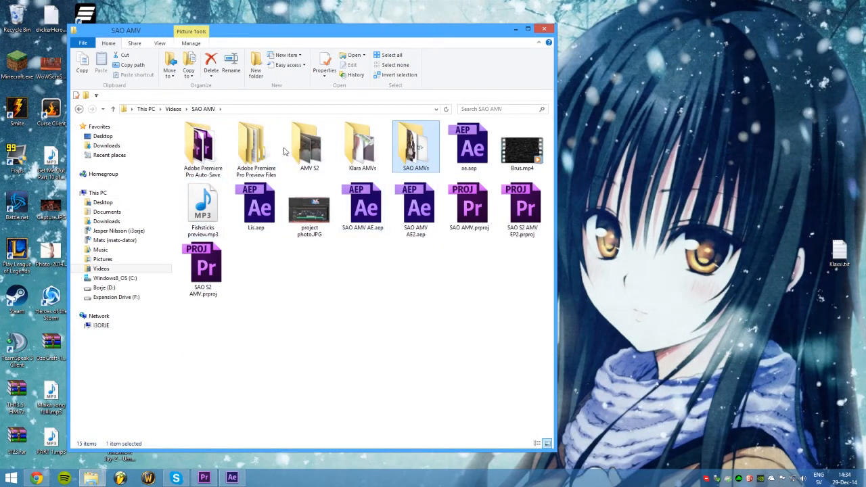
mouse_move(617, 171)
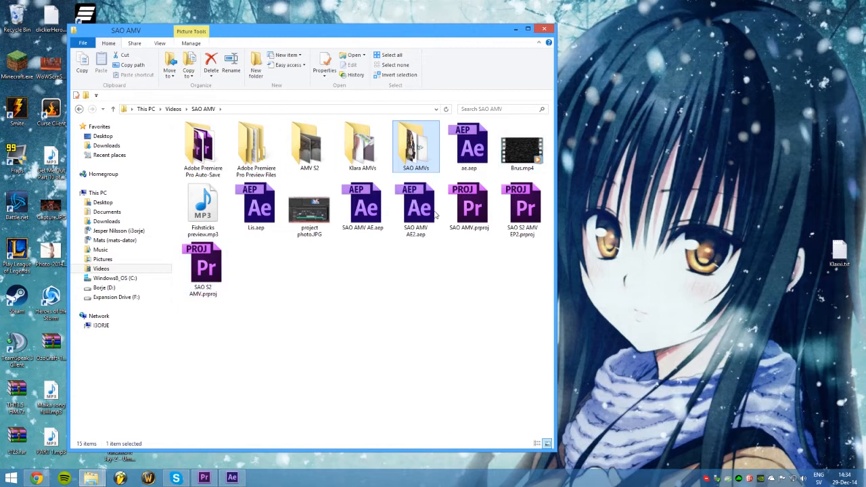
mouse_move(345, 290)
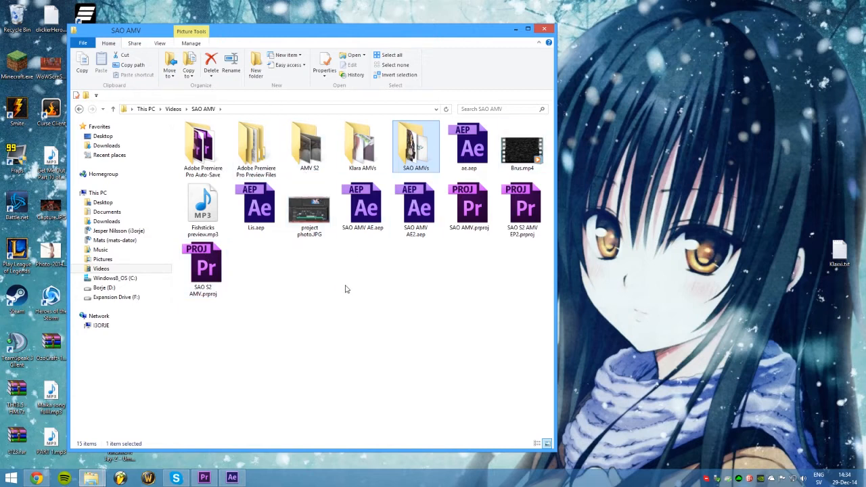
mouse_move(316, 283)
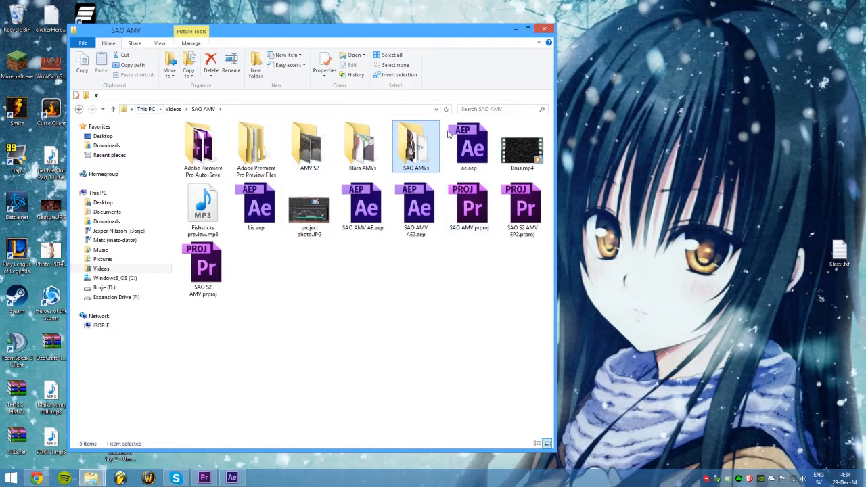
click(255, 146)
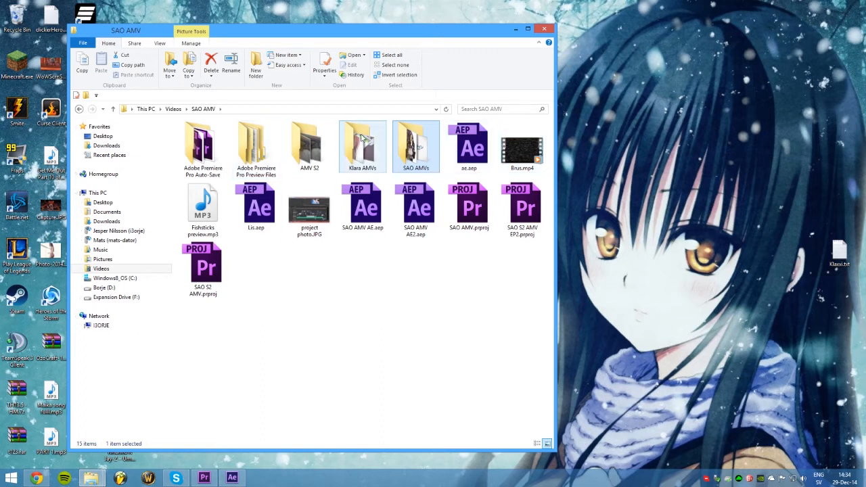
Bring Premiere Pro forward and scroll through the Project panel bins and timeline
click(415, 142)
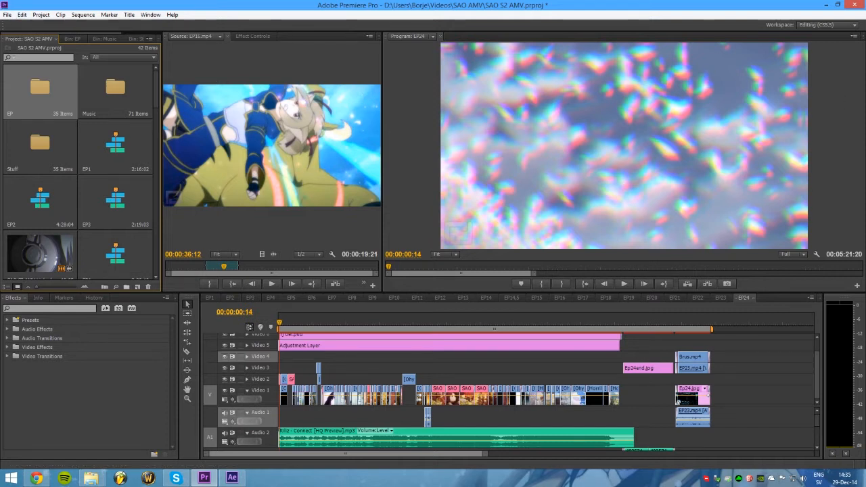
mouse_move(160, 89)
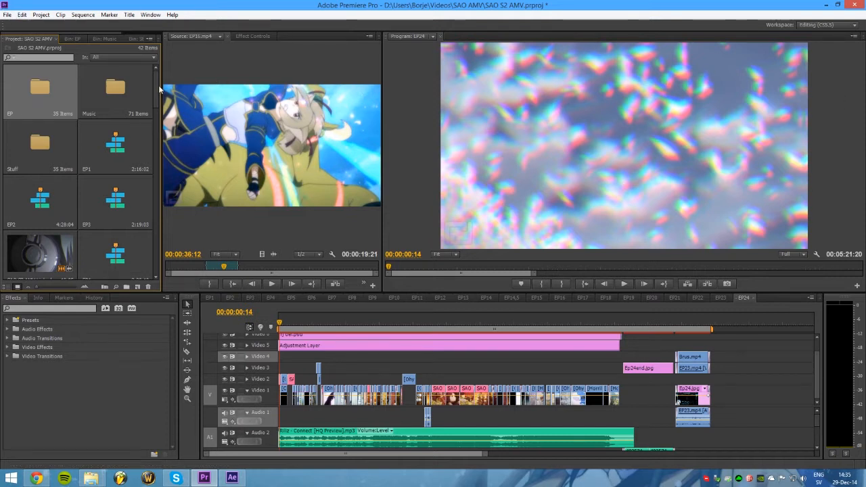
mouse_move(187, 83)
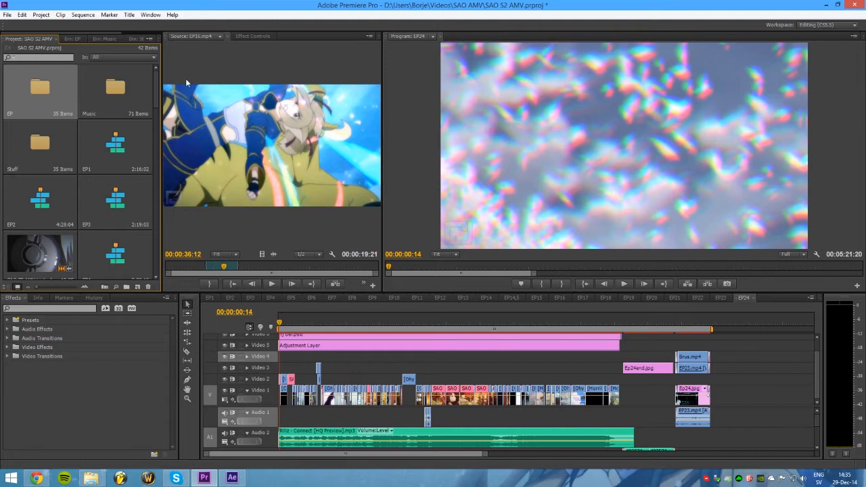
mouse_move(171, 74)
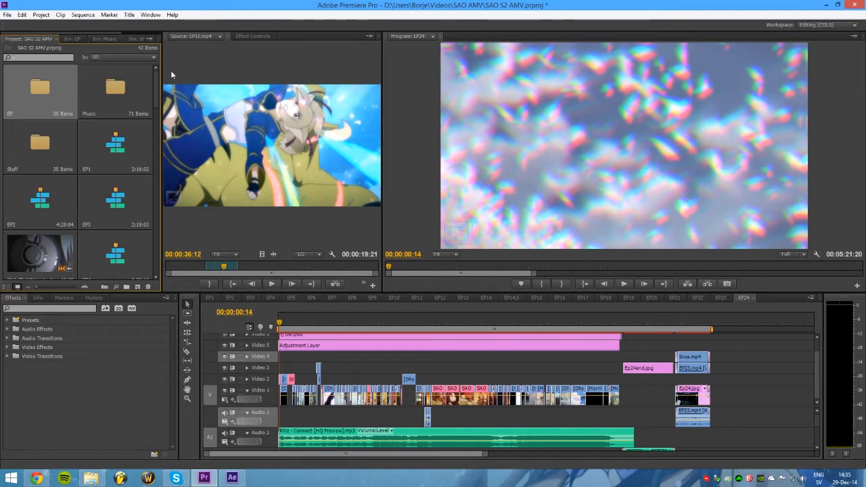
mouse_move(157, 84)
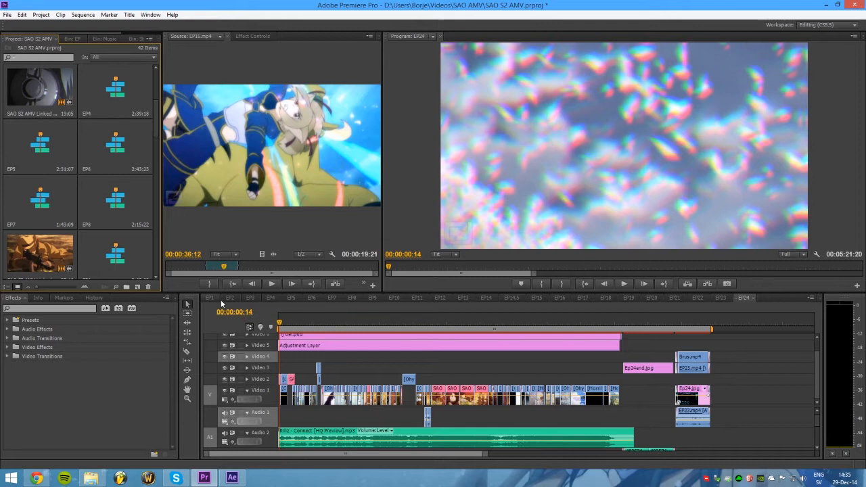
scroll(down, 3)
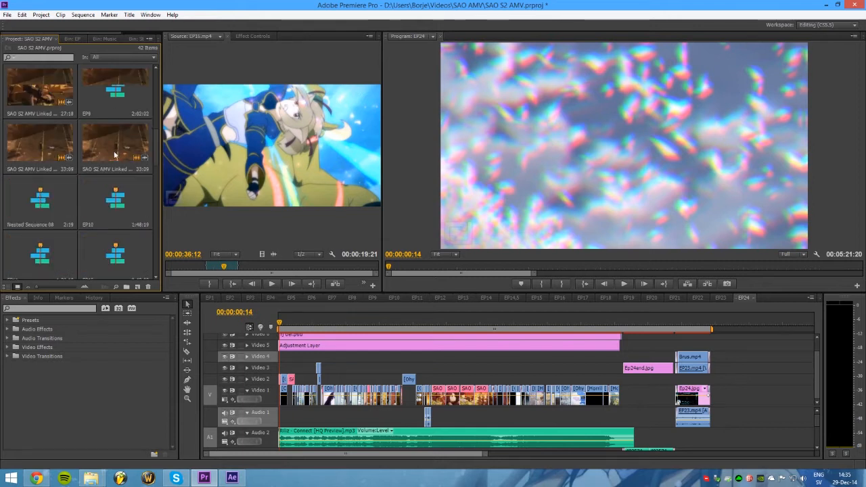
scroll(down, 3)
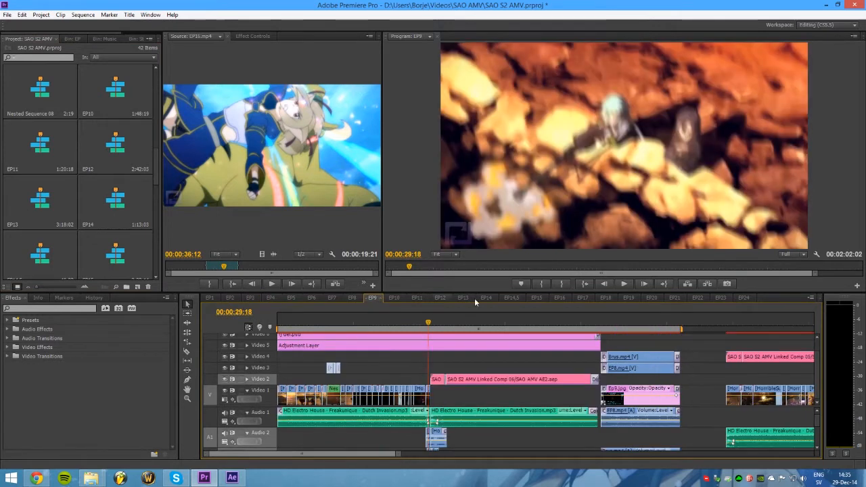
click(744, 298)
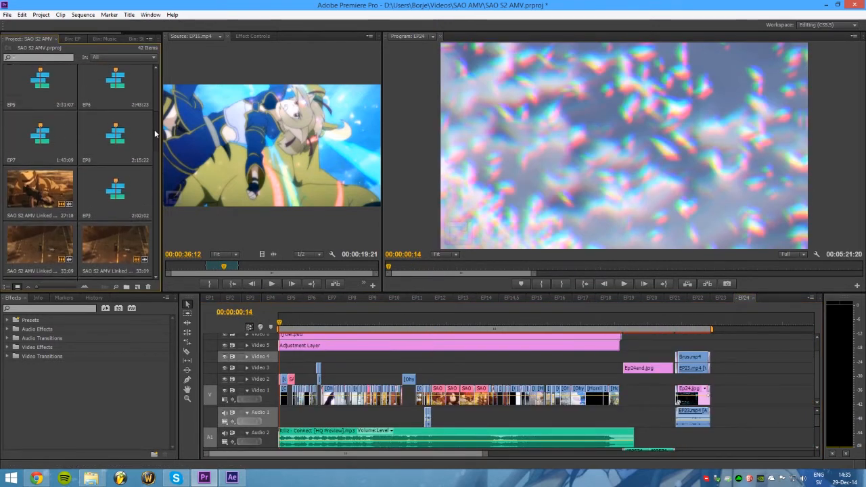
scroll(down, 3)
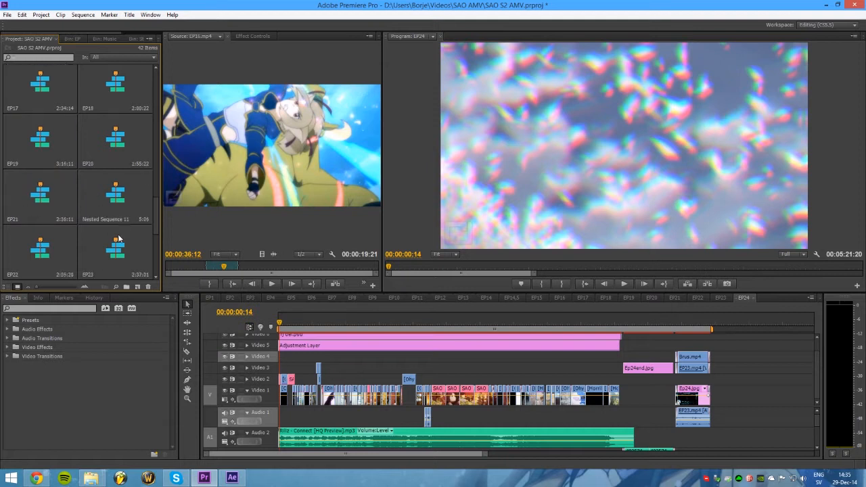
scroll(down, 3)
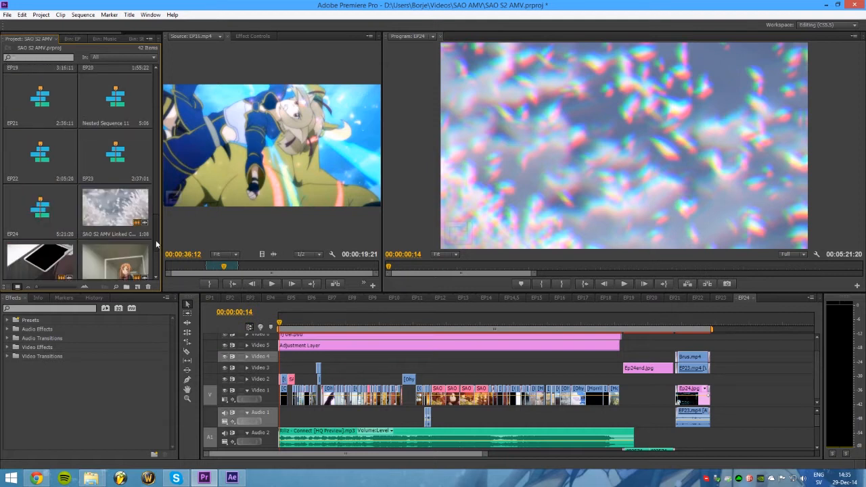
scroll(up, 3)
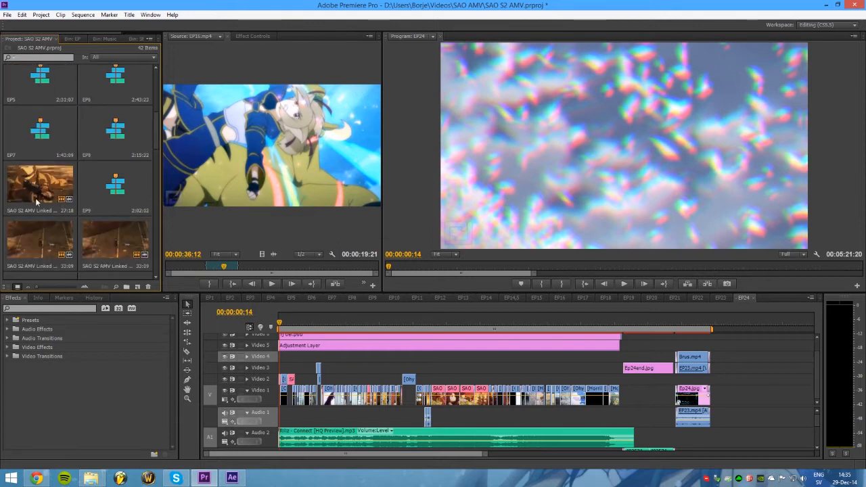
mouse_move(152, 200)
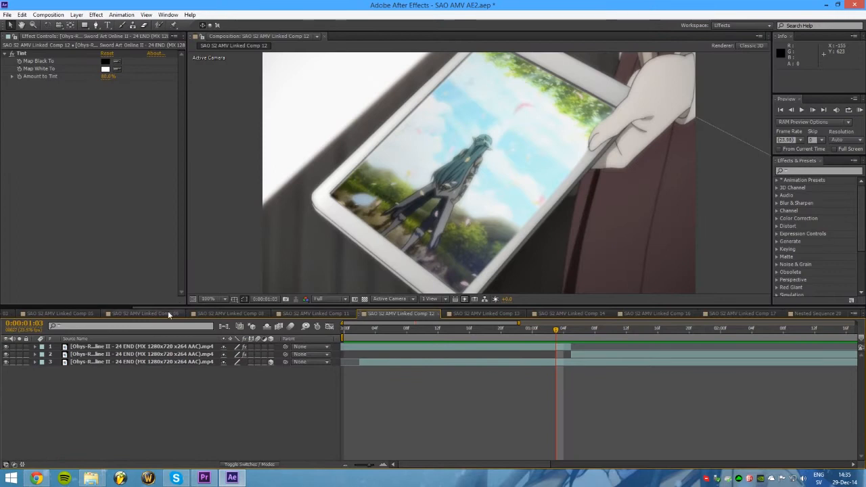
Glance at a linked After Effects composition, then return to the Premiere project
click(57, 314)
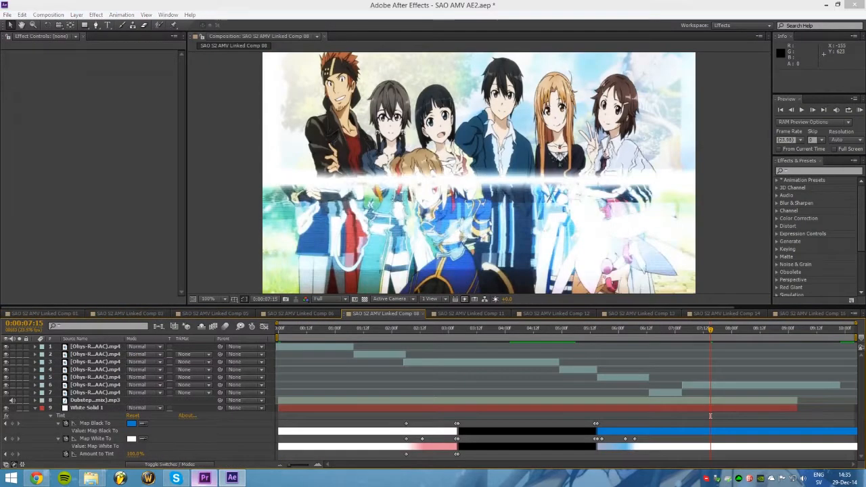
click(203, 479)
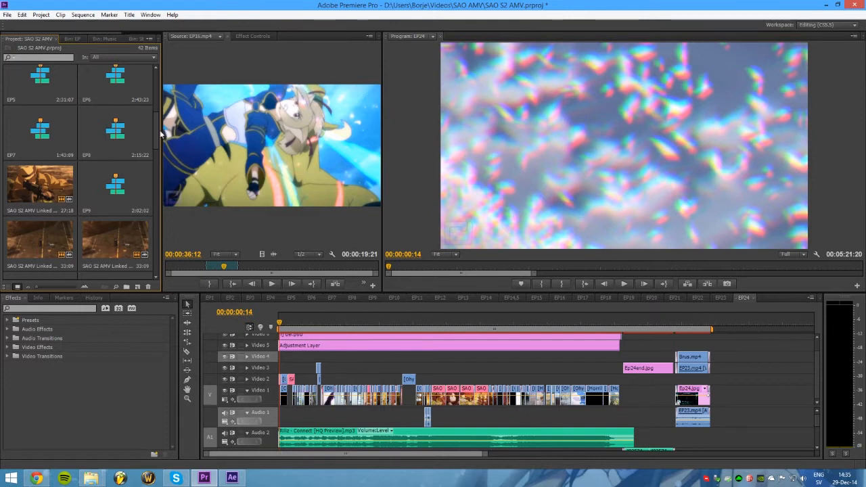
scroll(up, 3)
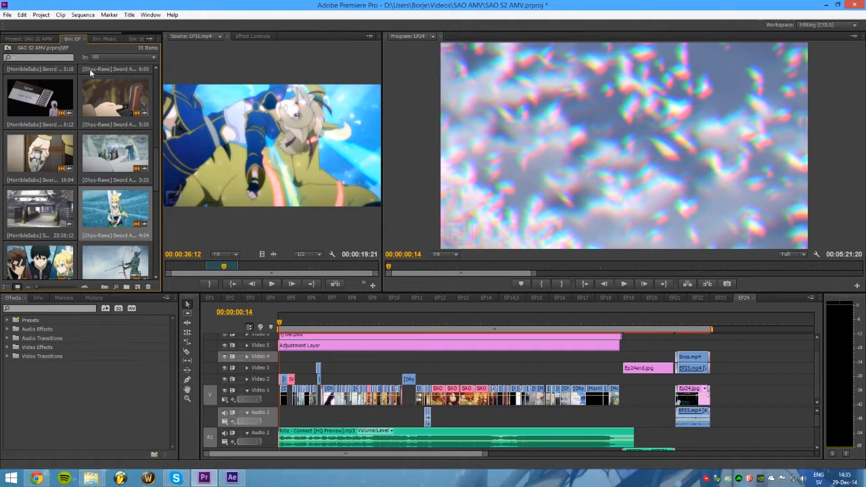
scroll(down, 3)
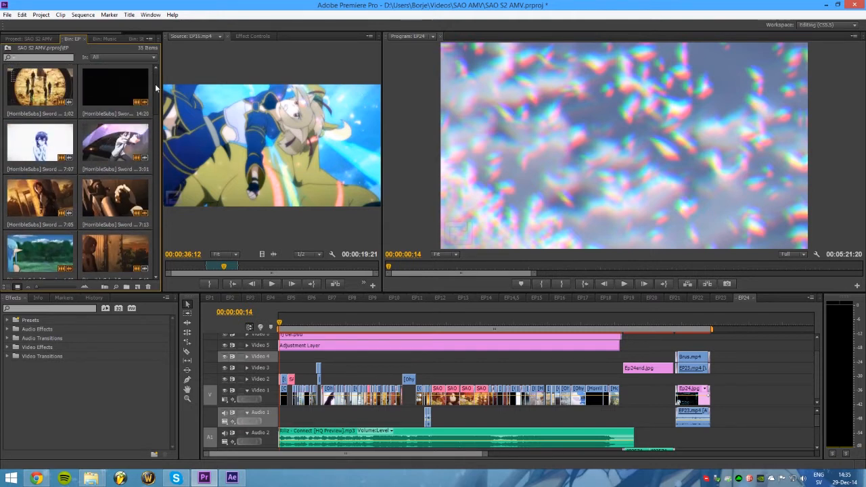
scroll(down, 3)
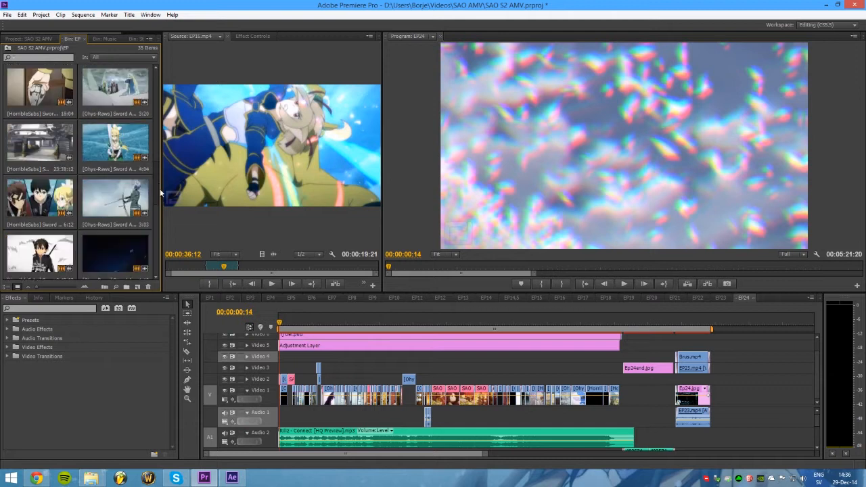
scroll(down, 3)
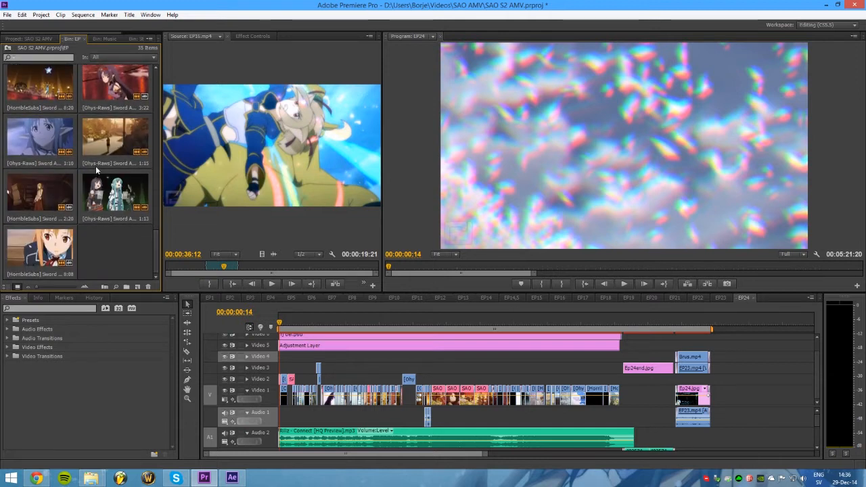
click(106, 38)
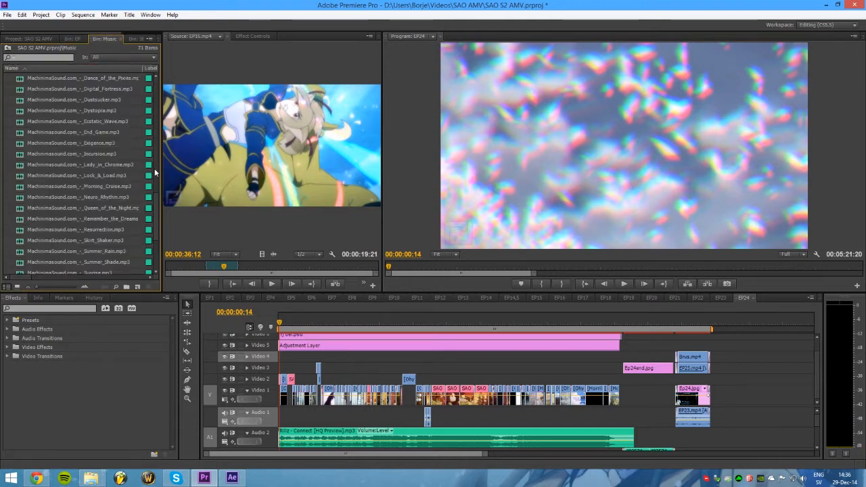
scroll(up, 3)
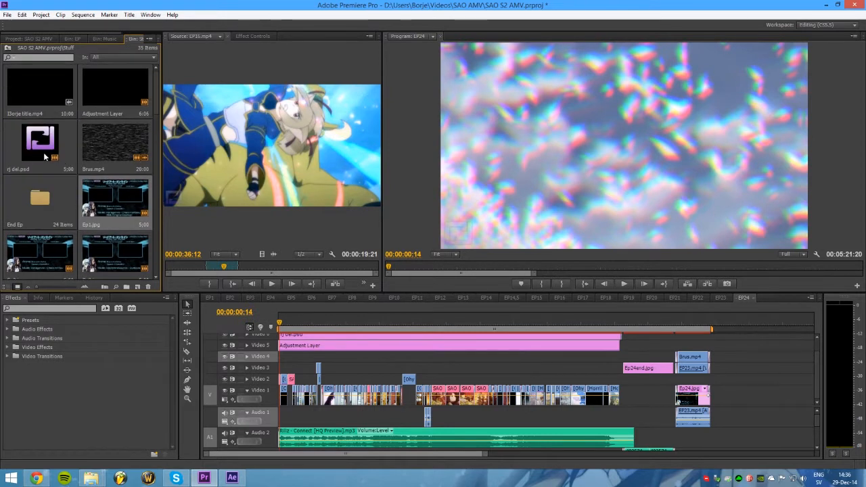
mouse_move(157, 111)
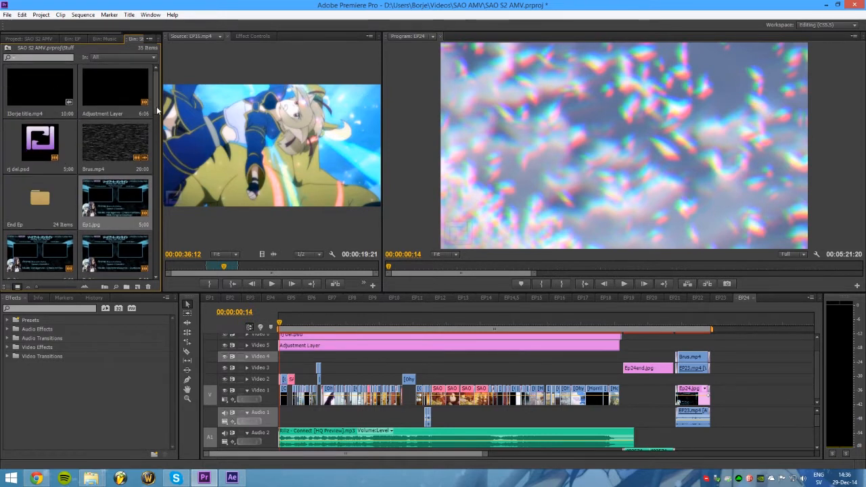
scroll(down, 3)
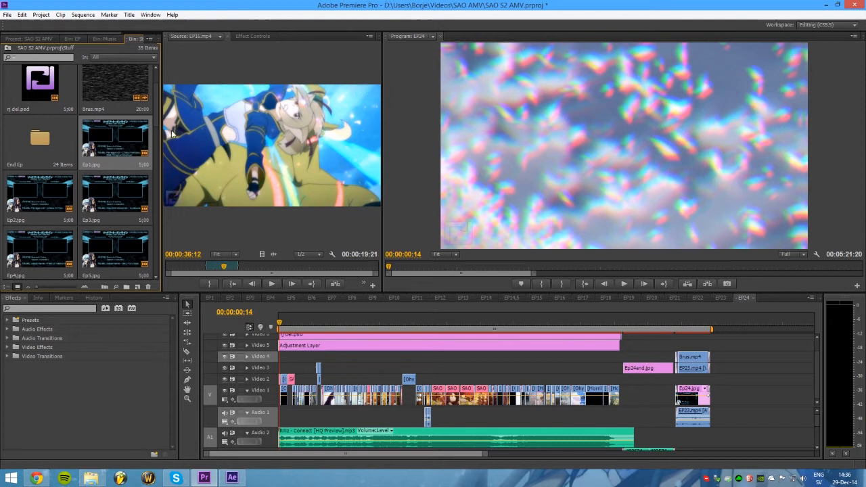
scroll(up, 3)
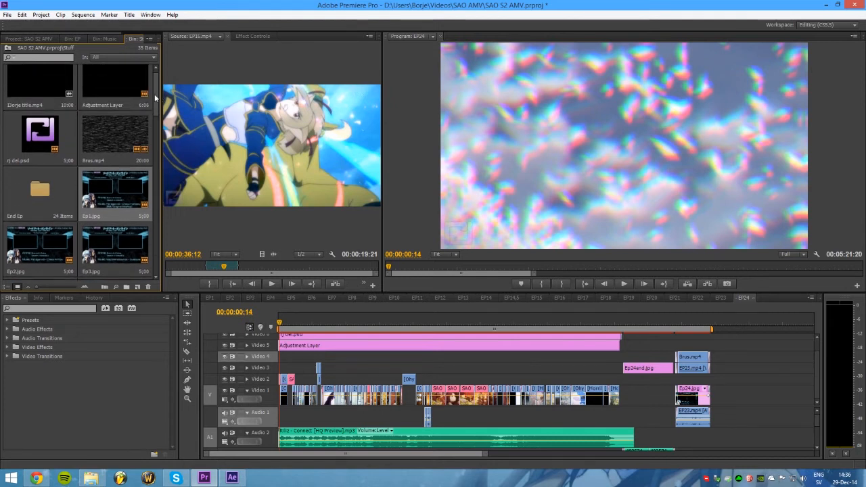
scroll(down, 3)
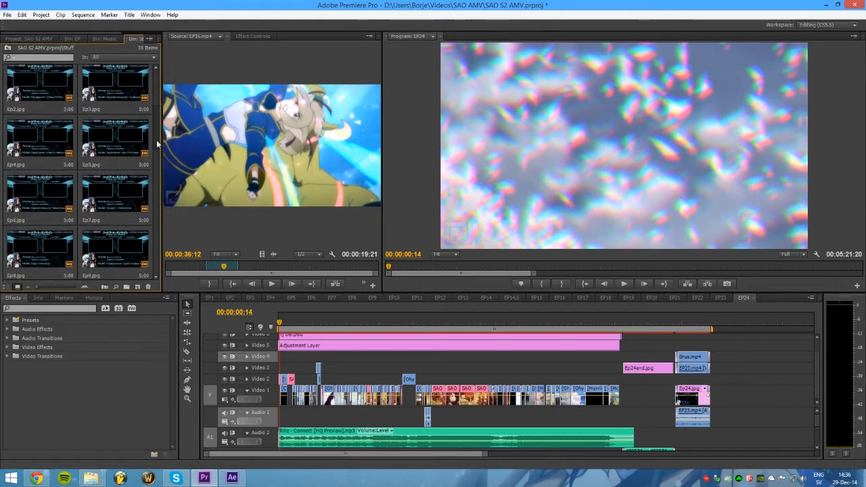
scroll(up, 3)
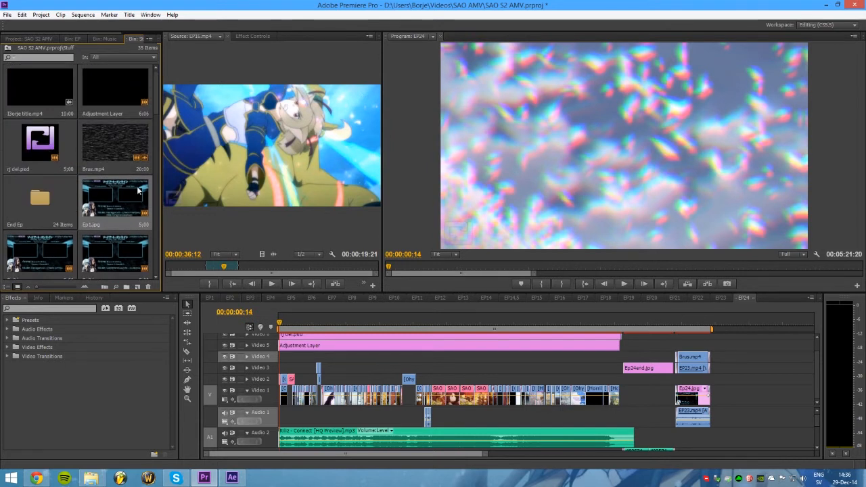
mouse_move(44, 206)
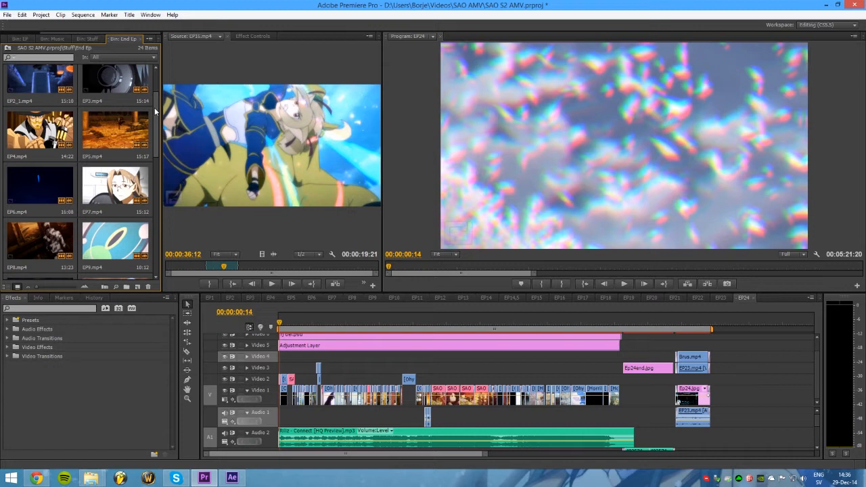
Navigate up from the episode clip bin to the project's top-level bins and sequences
scroll(up, 3)
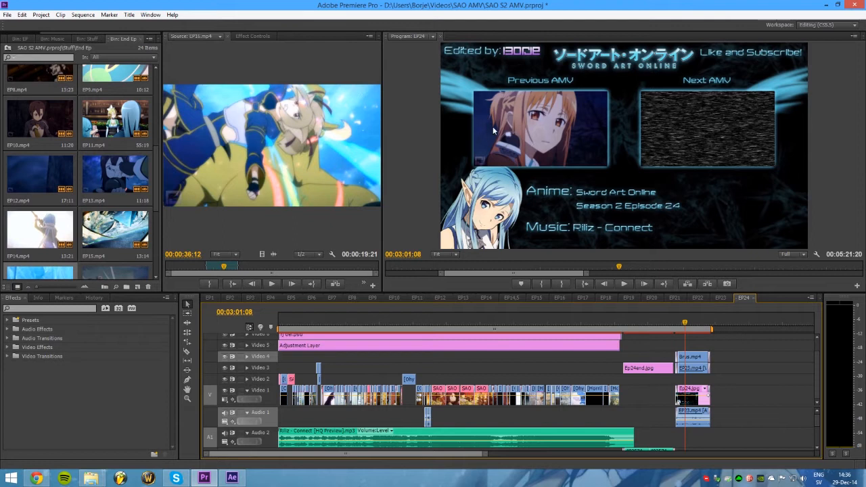
scroll(down, 3)
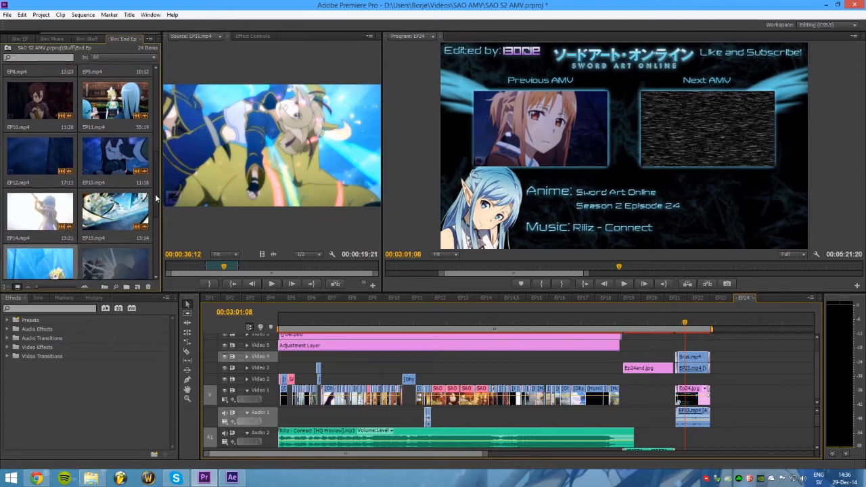
scroll(down, 3)
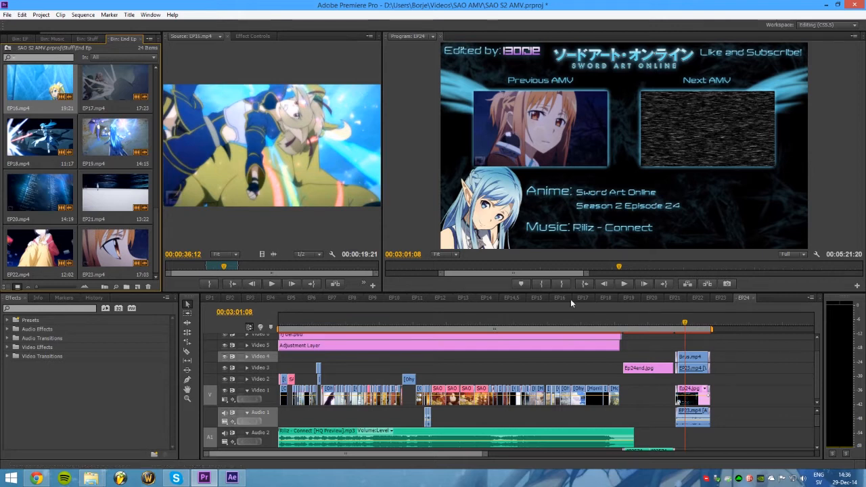
mouse_move(674, 71)
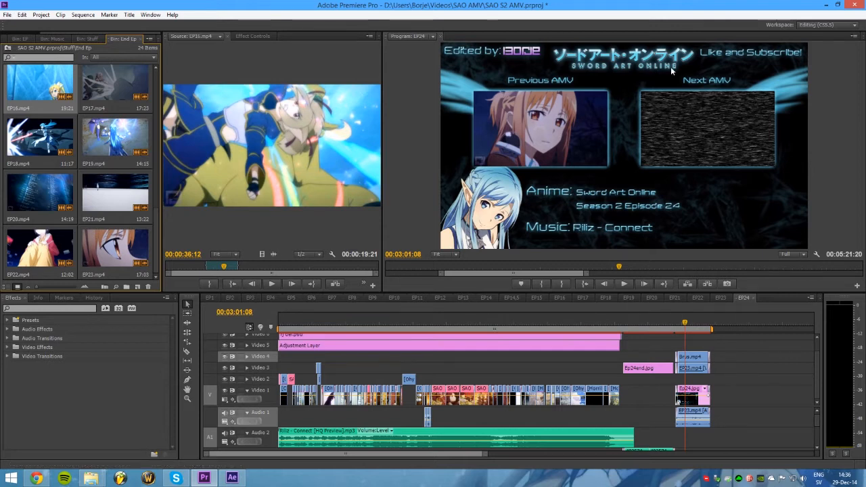
mouse_move(102, 232)
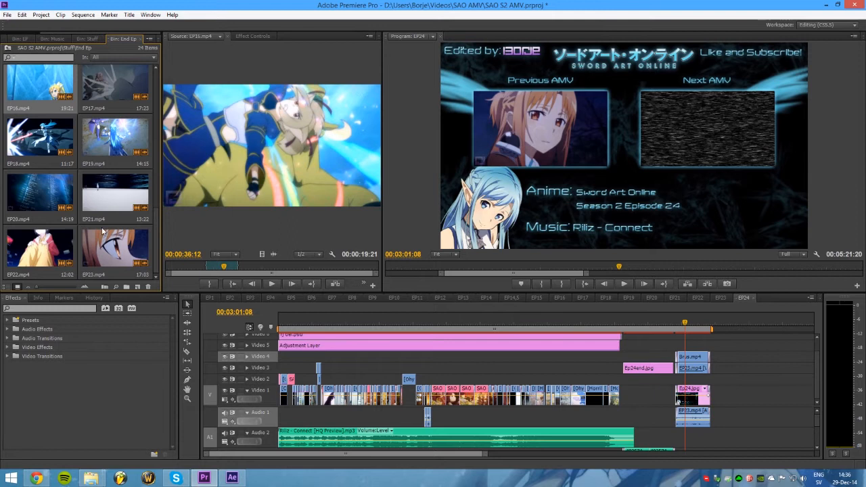
click(20, 38)
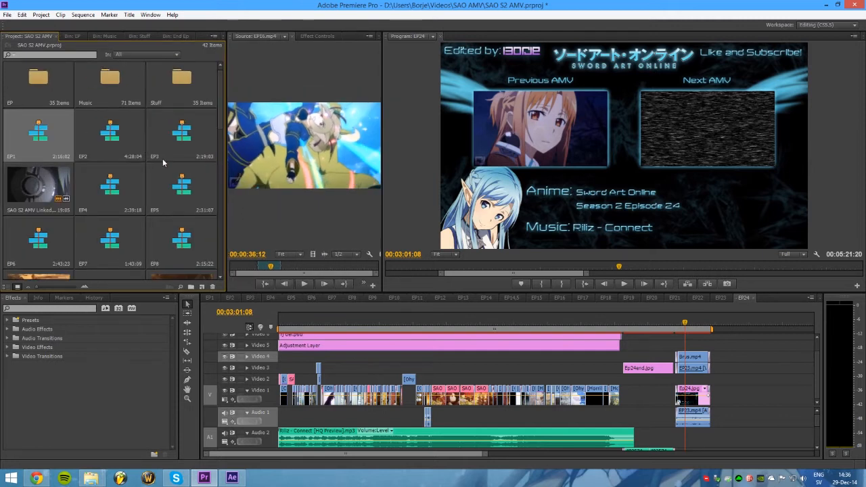
scroll(down, 3)
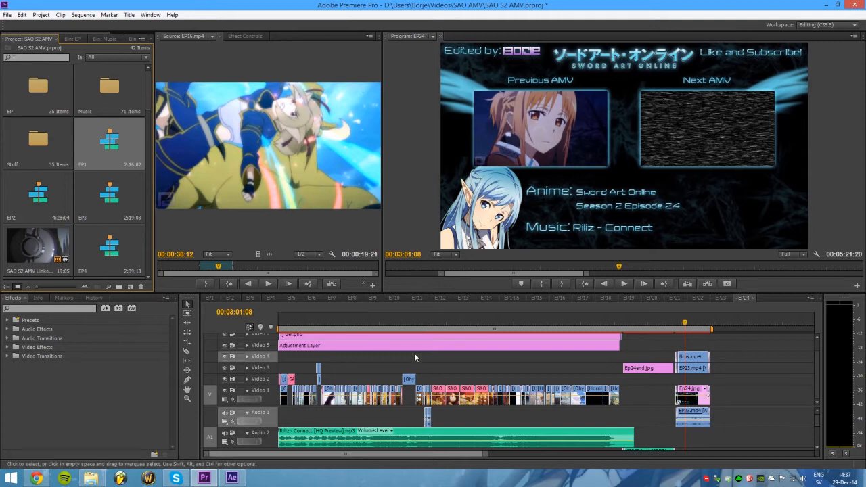
click(282, 322)
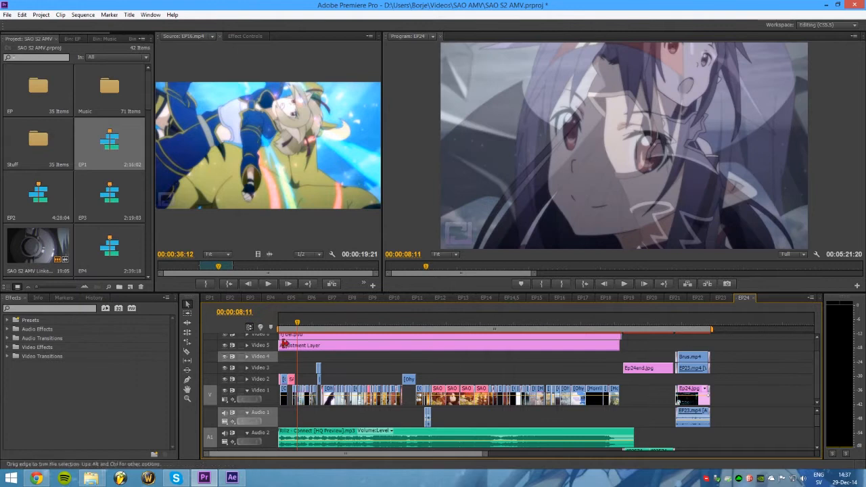
click(313, 322)
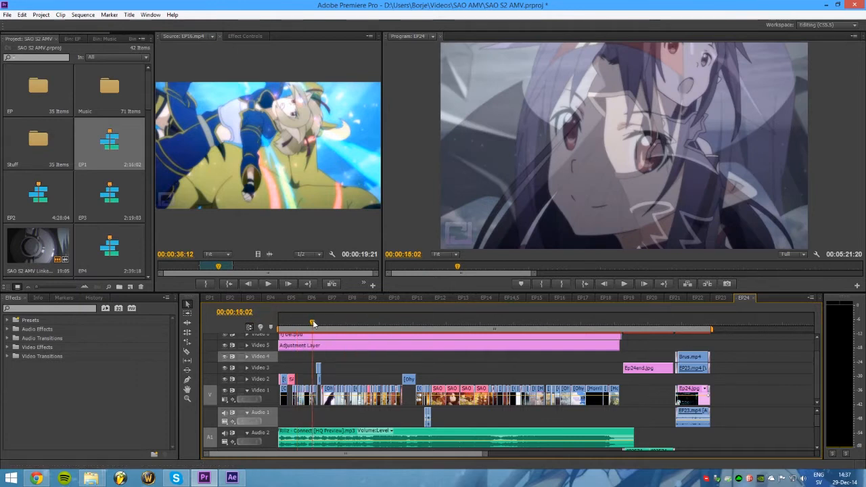
click(485, 298)
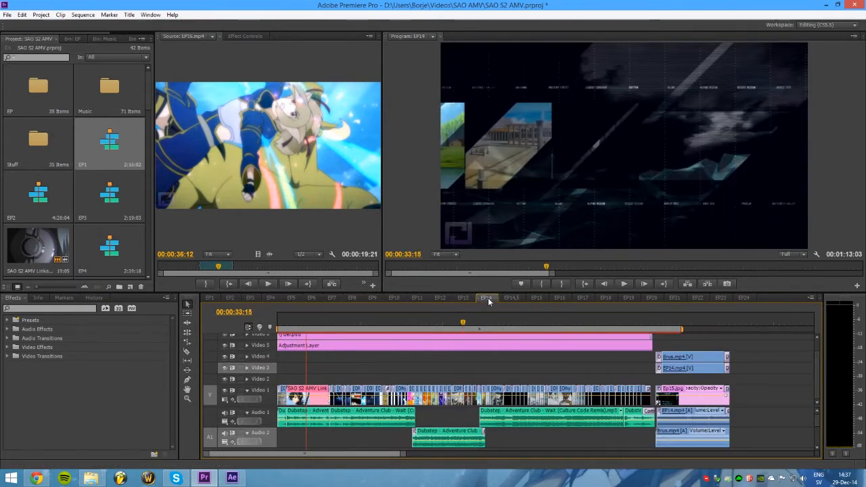
click(352, 298)
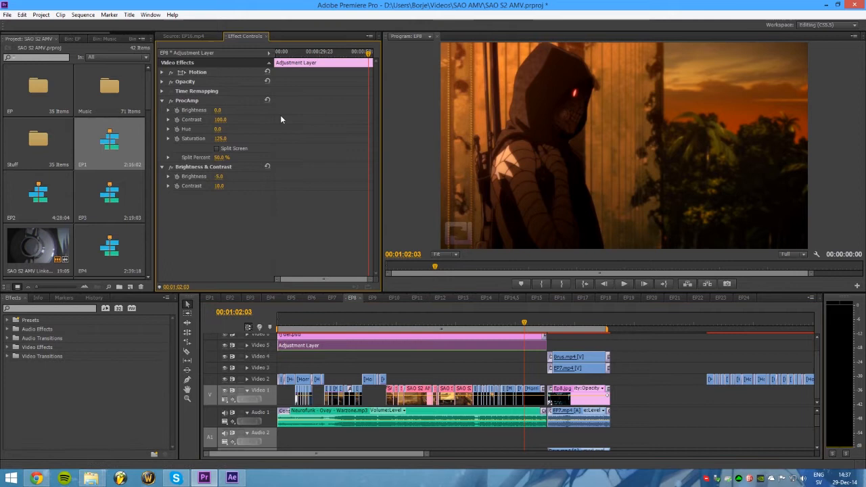
click(306, 338)
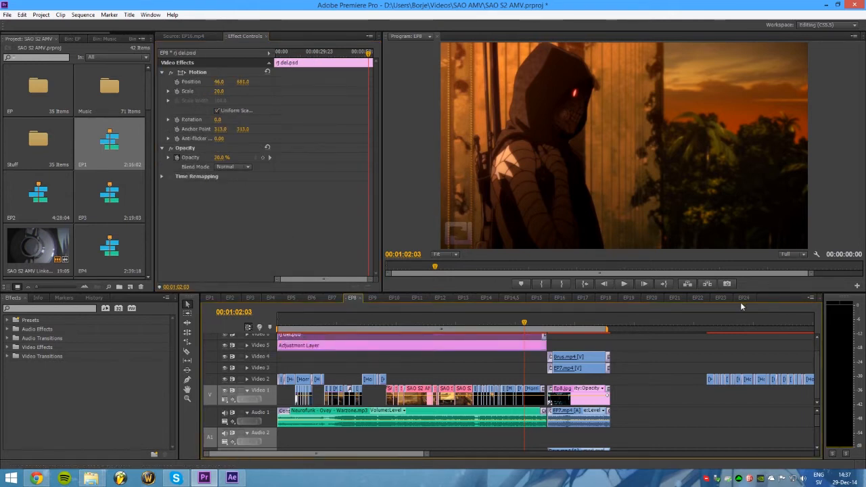
click(744, 297)
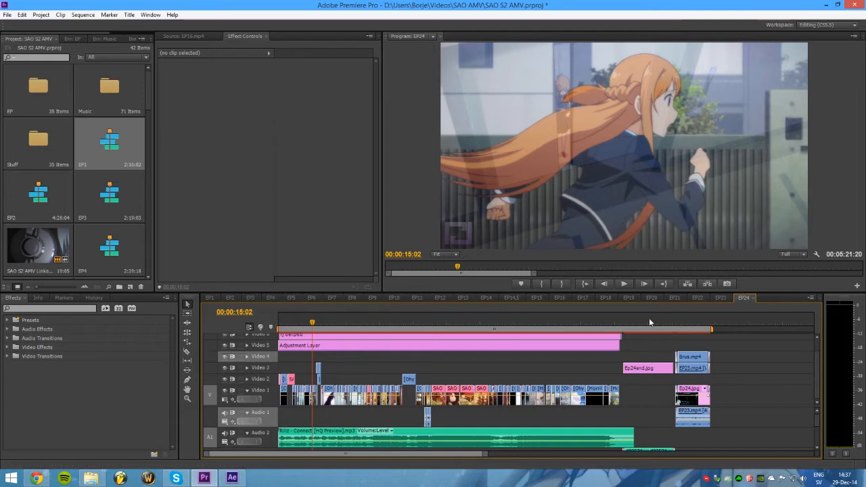
click(687, 322)
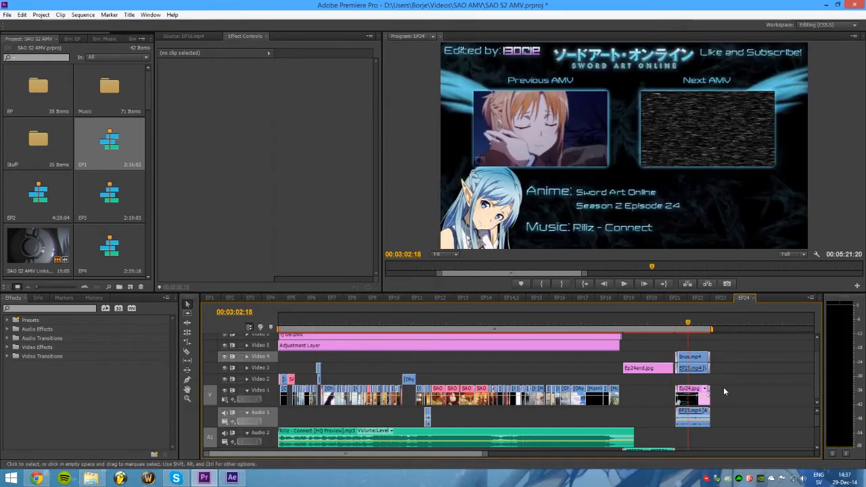
click(698, 297)
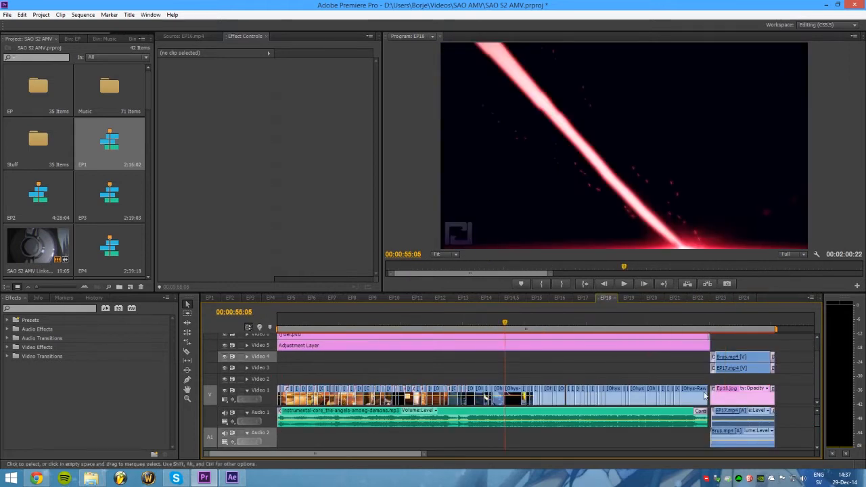
click(743, 298)
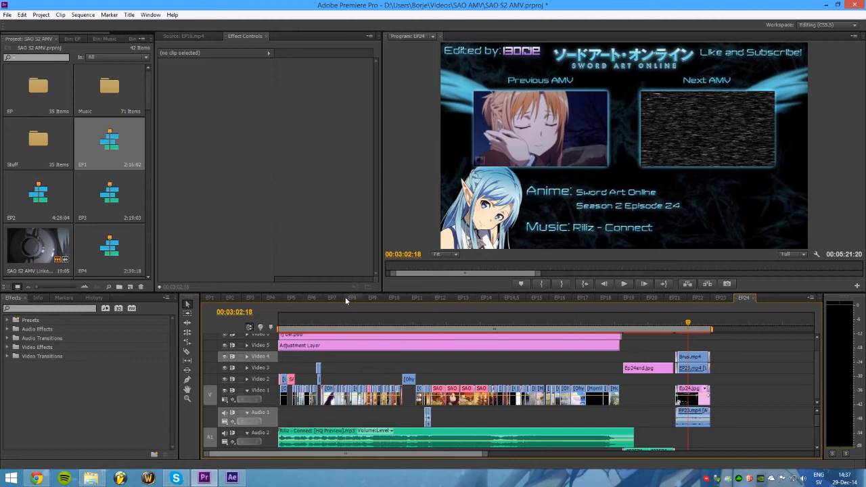
click(351, 298)
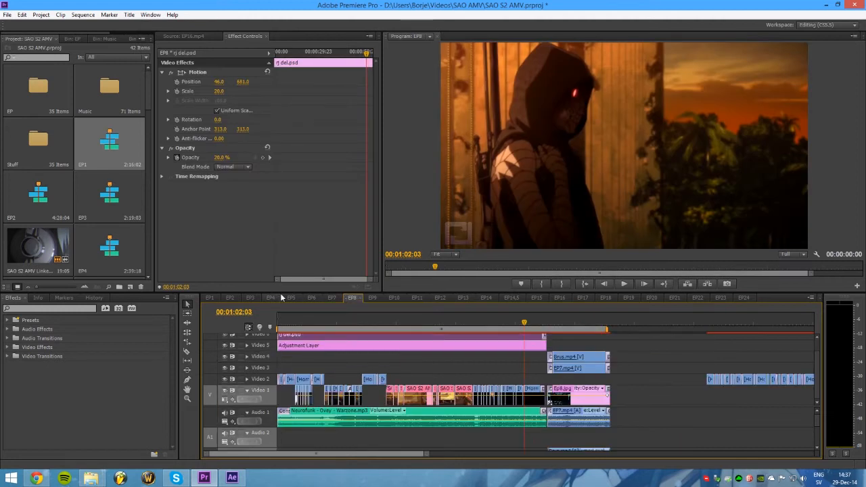
mouse_move(322, 301)
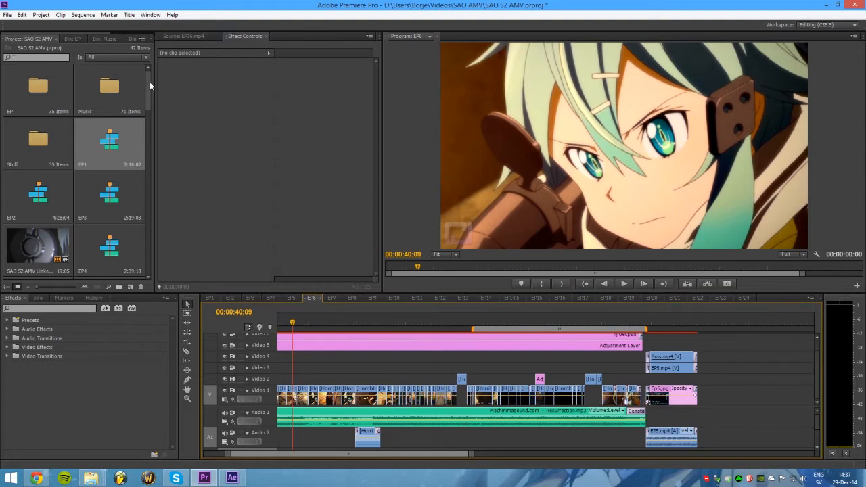
Duplicate the AMV sequence from the project bin and open the sparse copy in the timeline
scroll(down, 3)
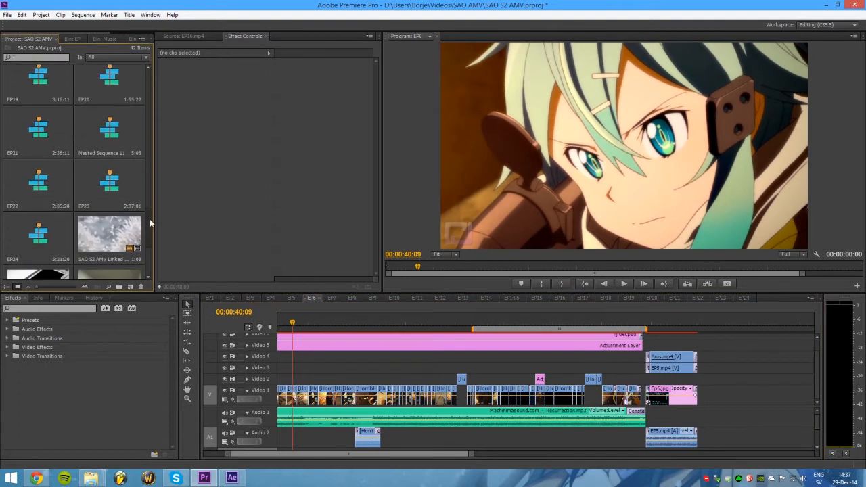
right_click(38, 176)
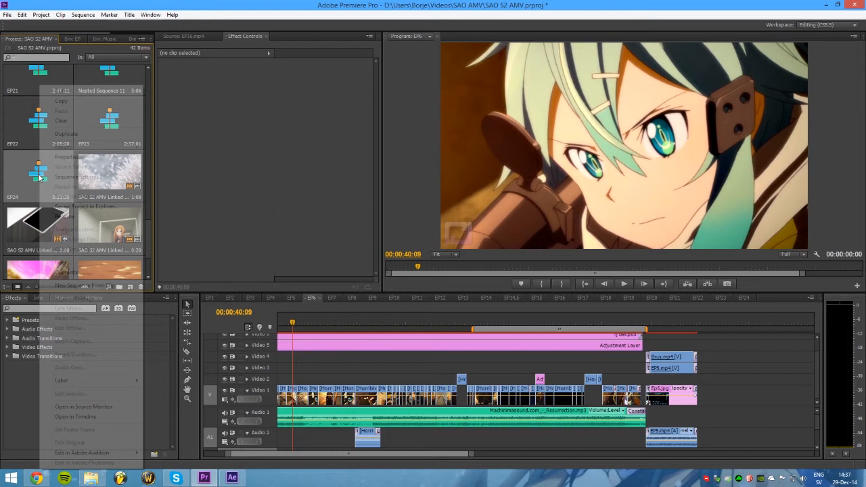
right_click(38, 173)
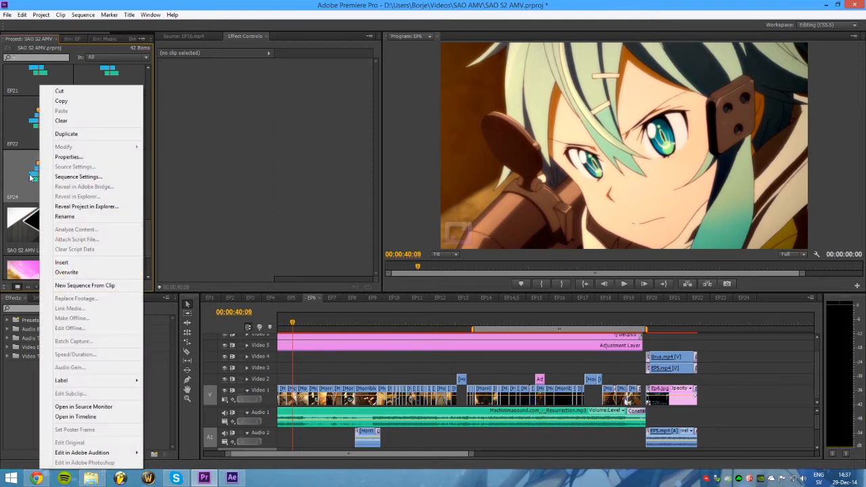
mouse_move(84, 186)
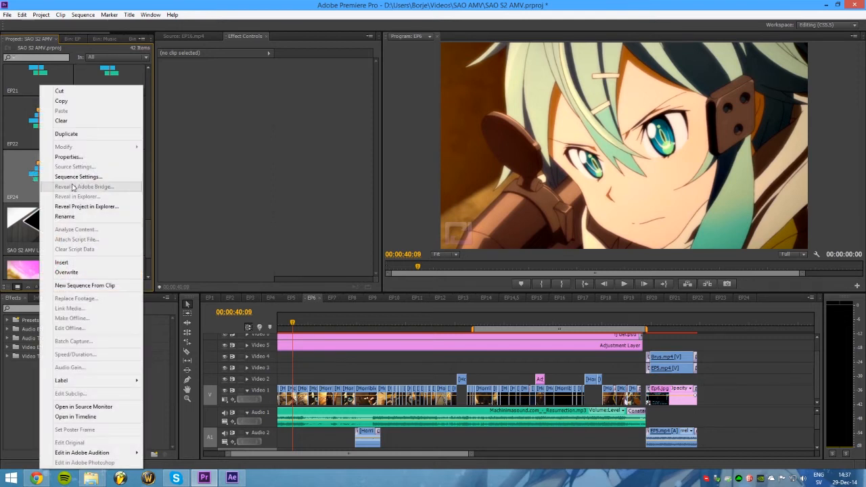
mouse_move(66, 134)
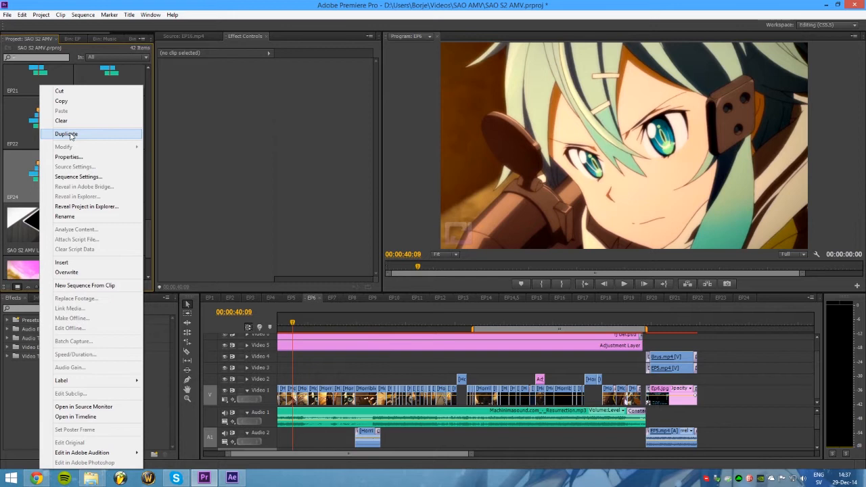
click(66, 134)
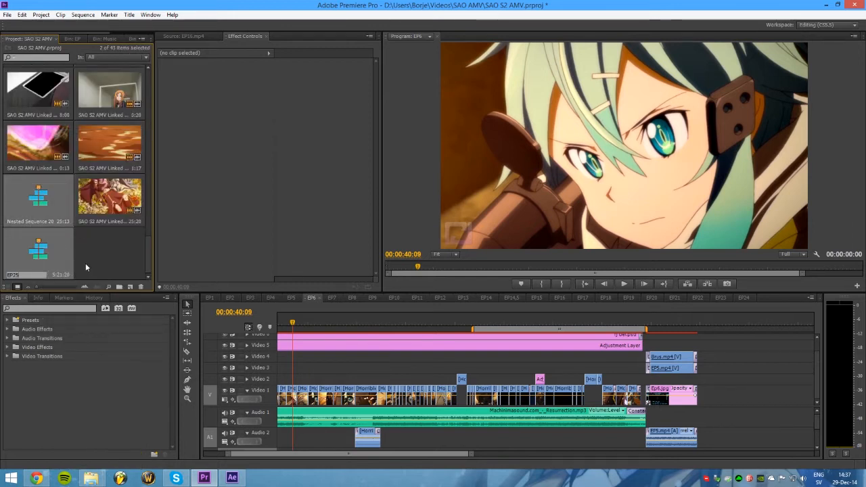
click(766, 297)
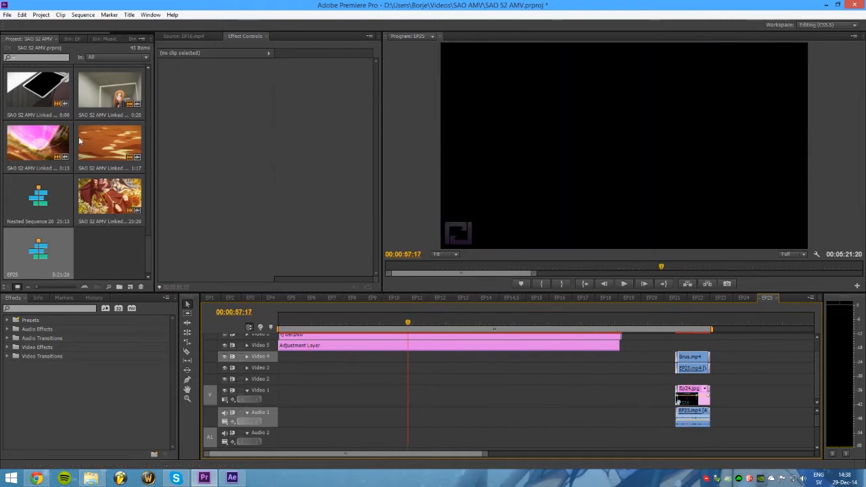
Open the AMV S2 episode folder in File Explorer and bring its clips into the Premiere project
click(106, 38)
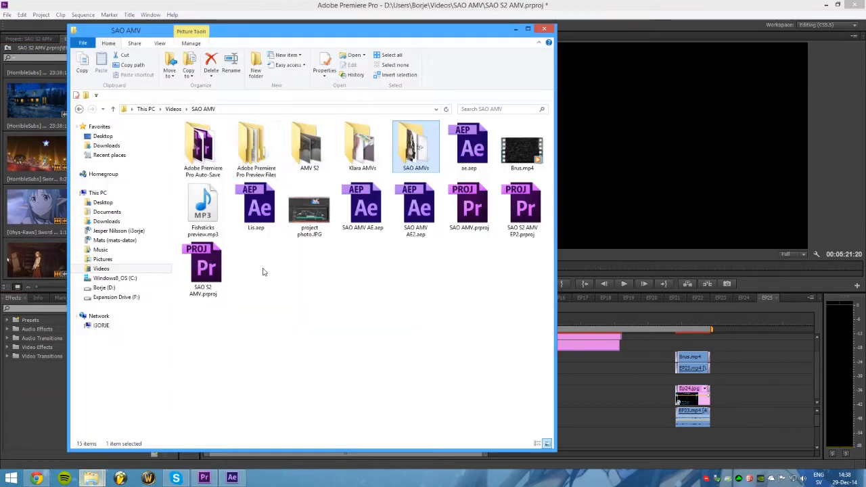
double_click(309, 142)
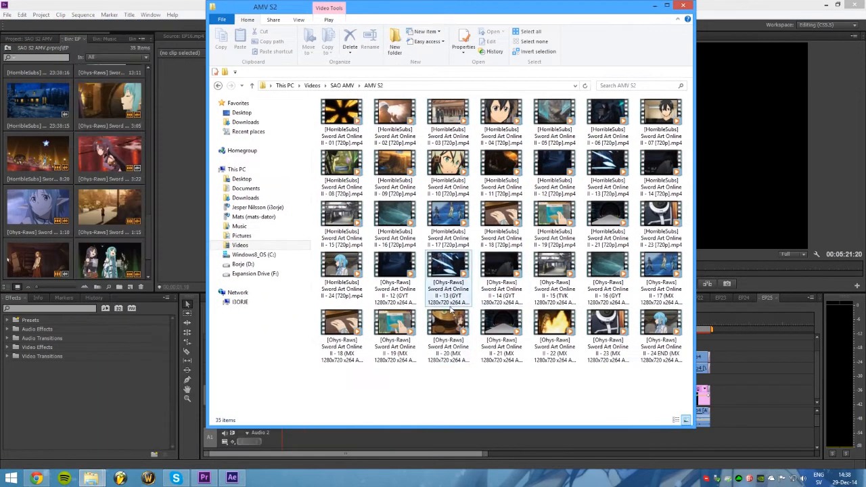
click(341, 332)
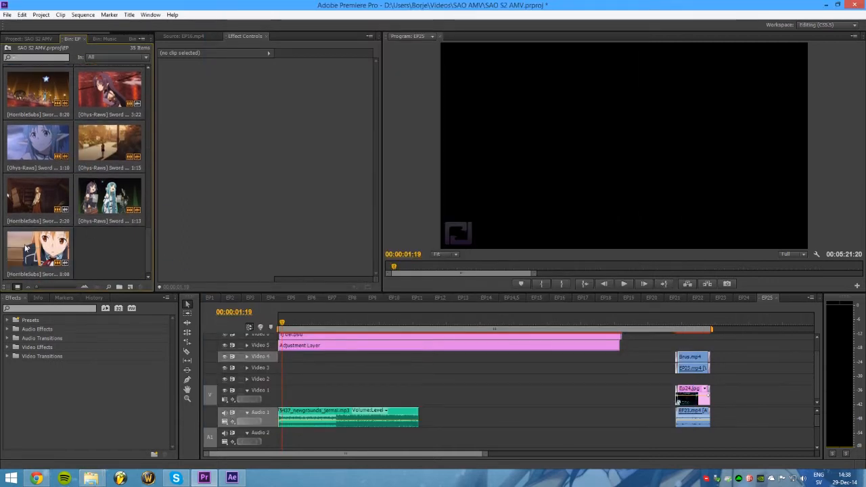
Scrub the cleared sequence, then flip through several open sequence tabs
click(322, 322)
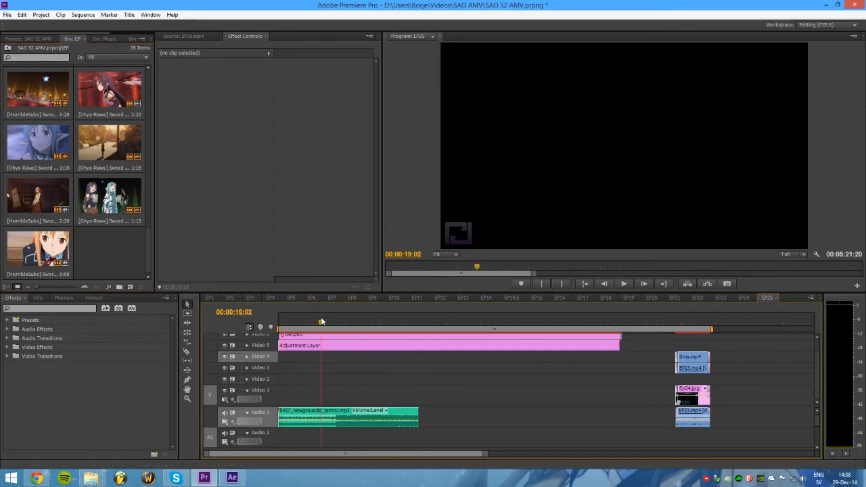
click(333, 322)
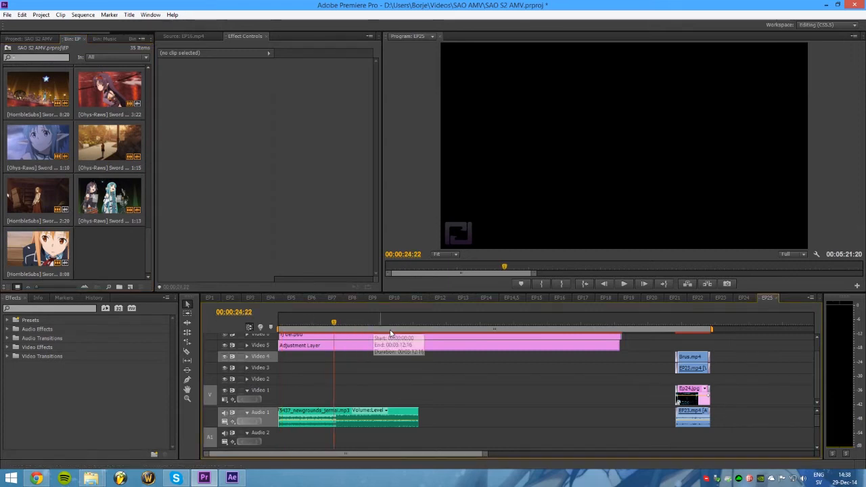
click(395, 298)
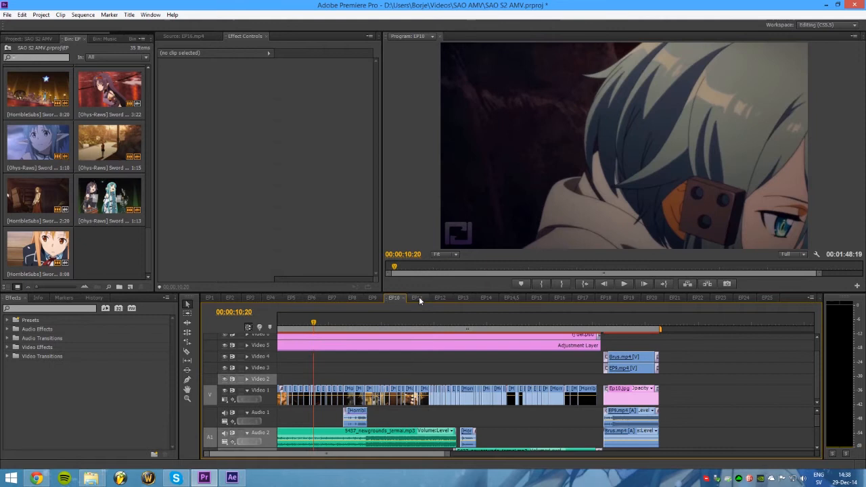
click(417, 297)
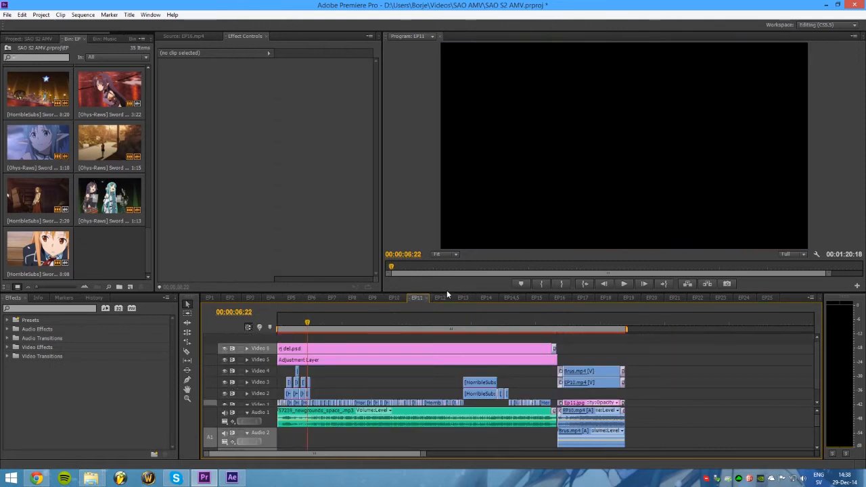
click(463, 297)
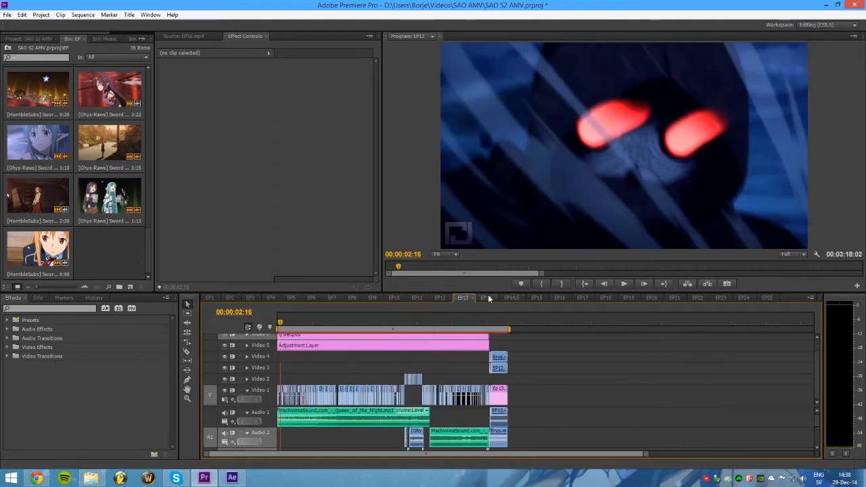
click(486, 298)
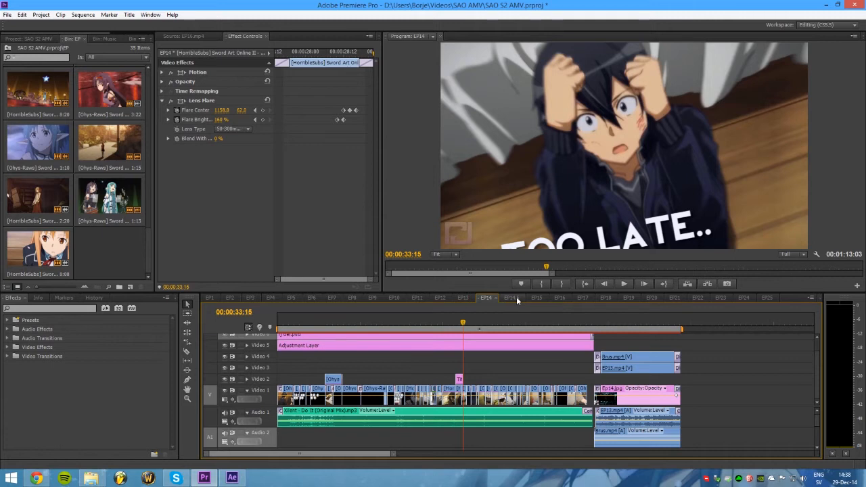
Check two more sequences and an early clip, ending on the long multi-clip sequence
click(536, 298)
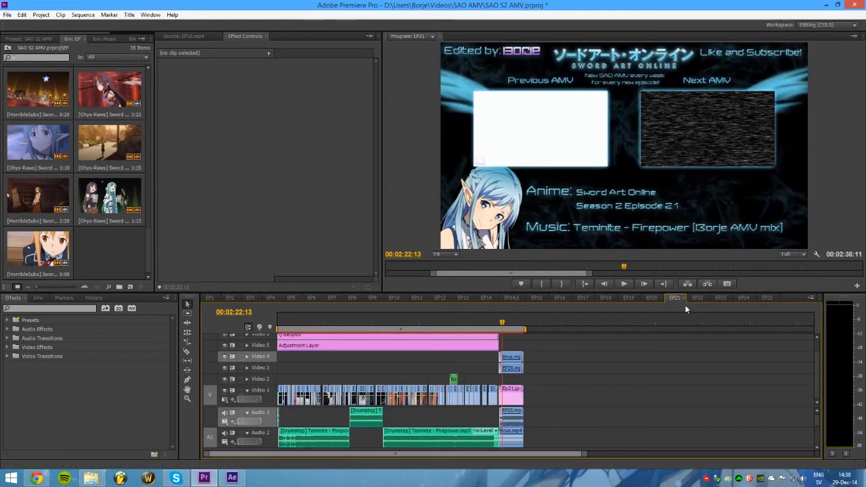
click(745, 297)
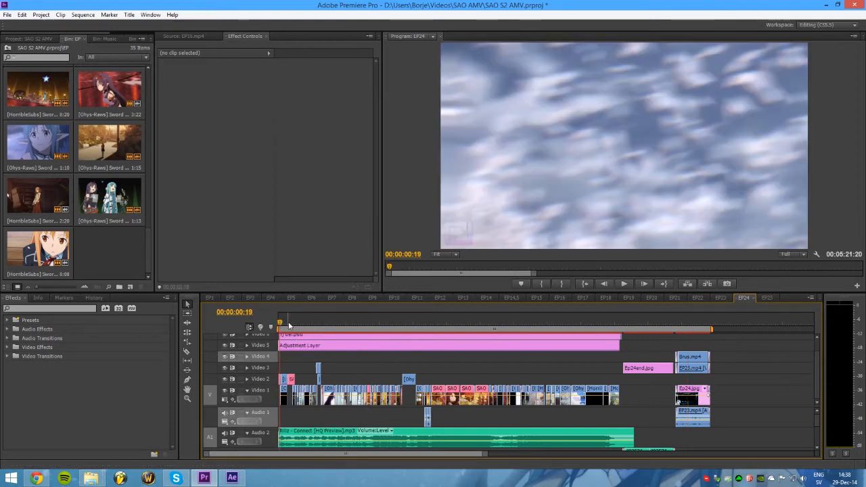
click(290, 322)
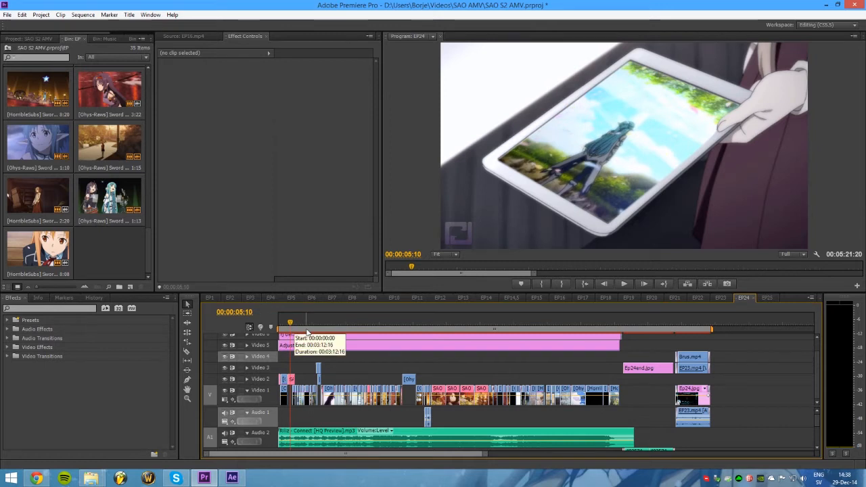
mouse_move(607, 317)
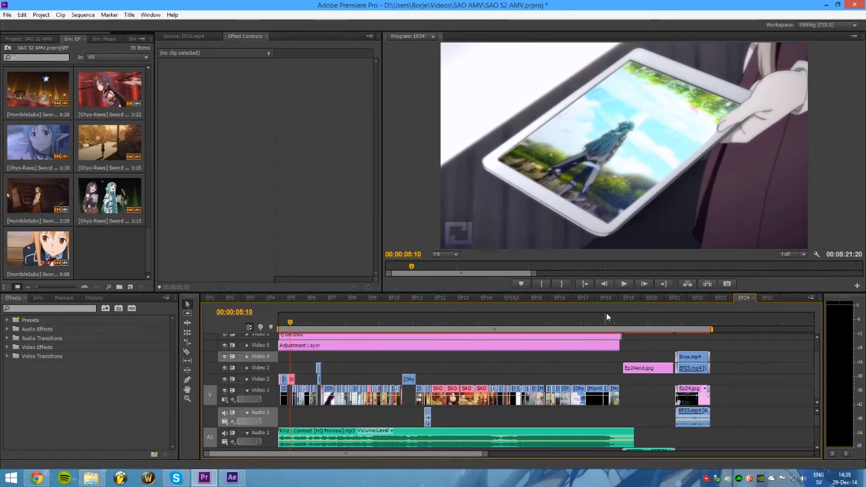
mouse_move(341, 314)
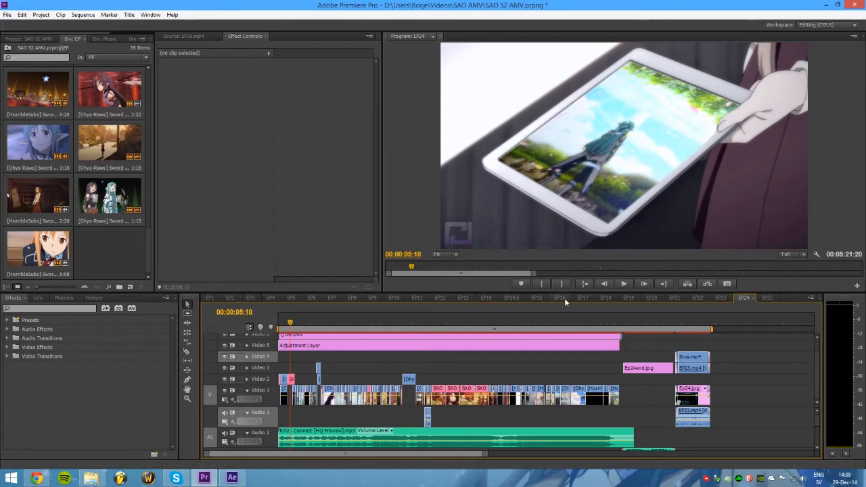
click(561, 298)
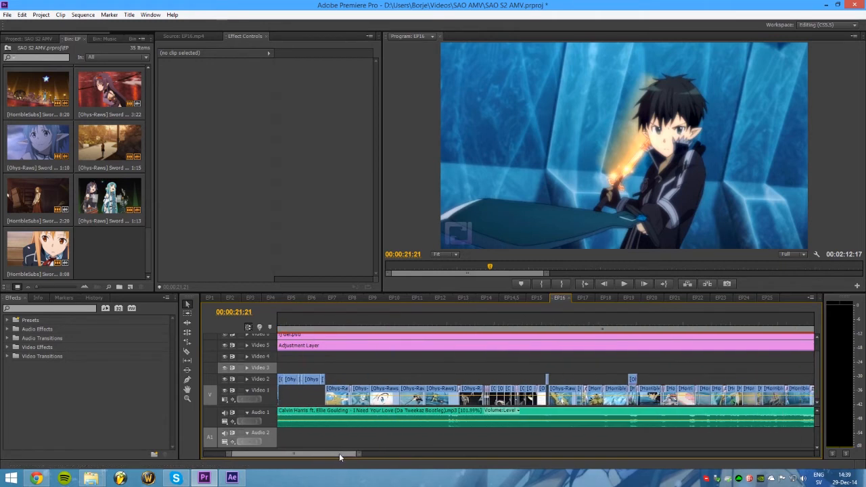
Give a short clip partway through the sequence a new Speed/Duration so it fits its slot
scroll(right, 3)
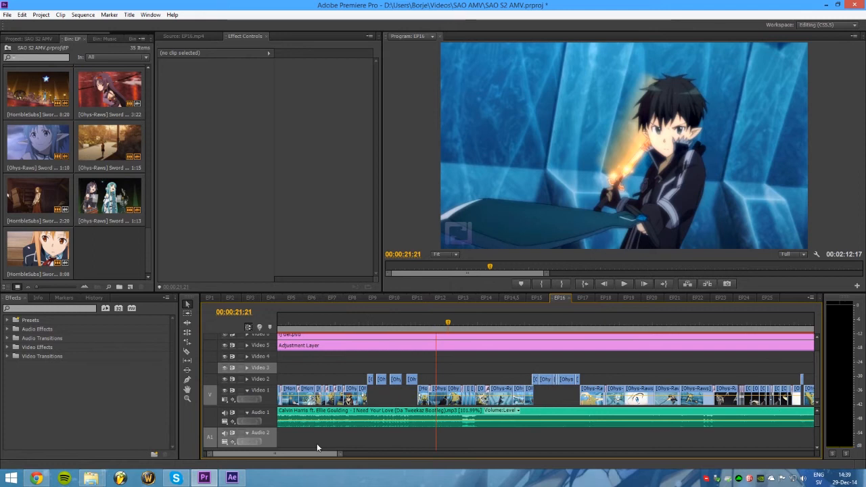
click(463, 322)
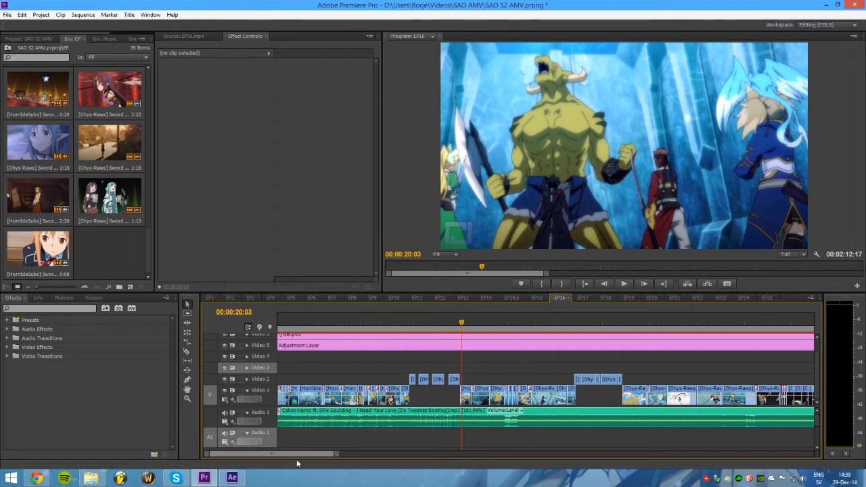
click(486, 322)
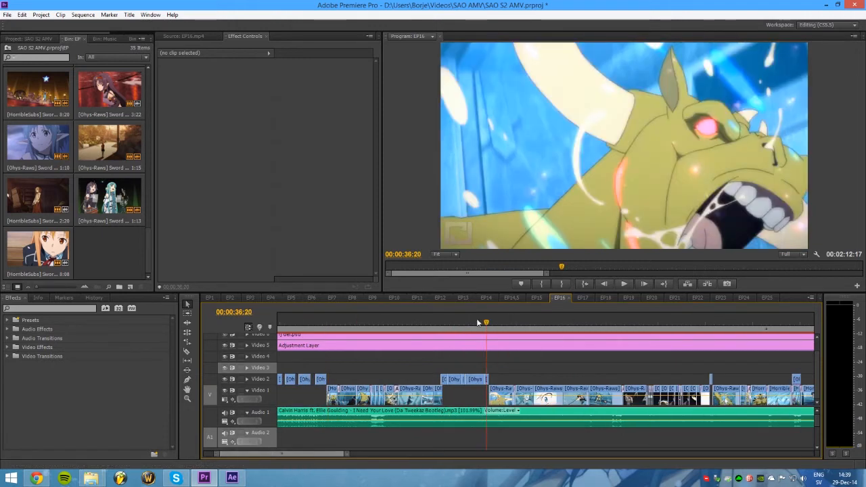
click(460, 321)
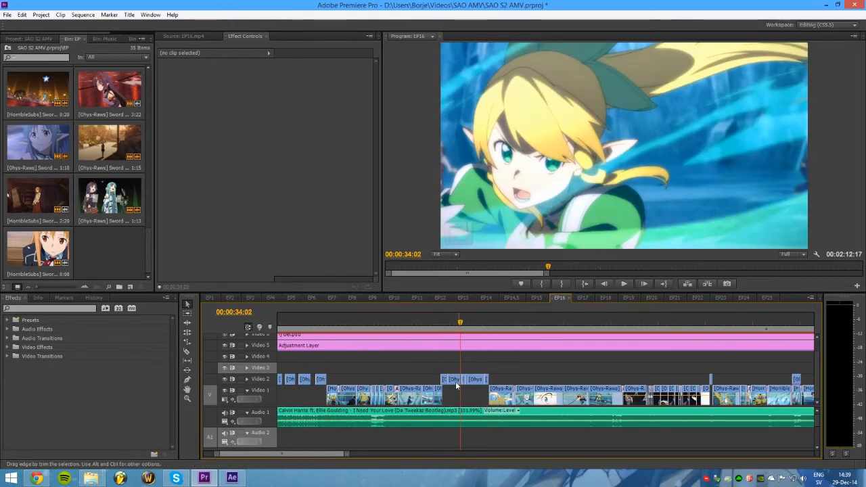
right_click(474, 390)
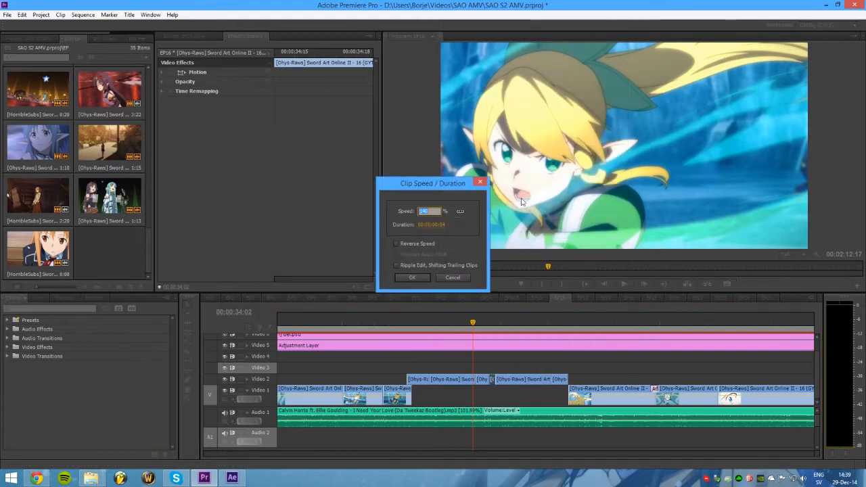
click(412, 278)
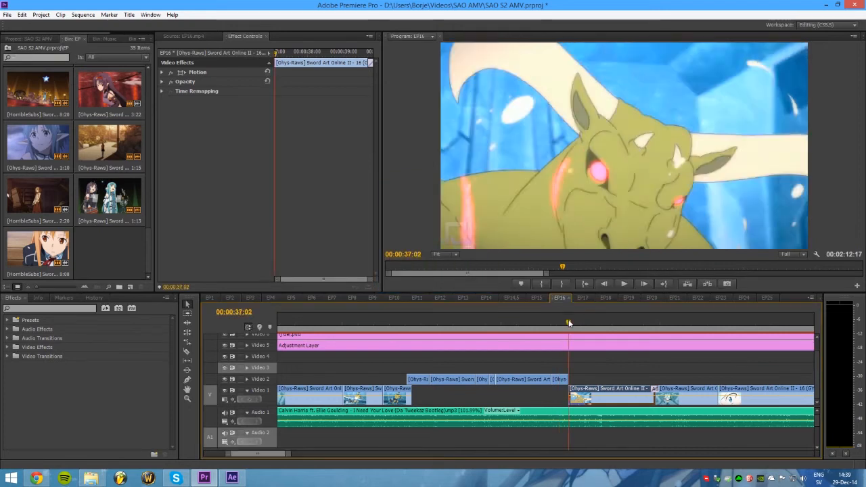
click(579, 322)
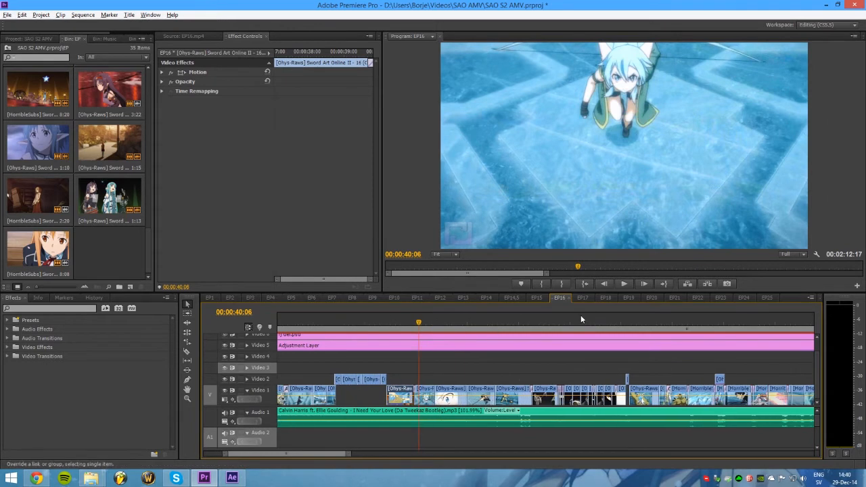
Check two more sequence tabs, scrubbing around the one-minute mark and later
click(582, 298)
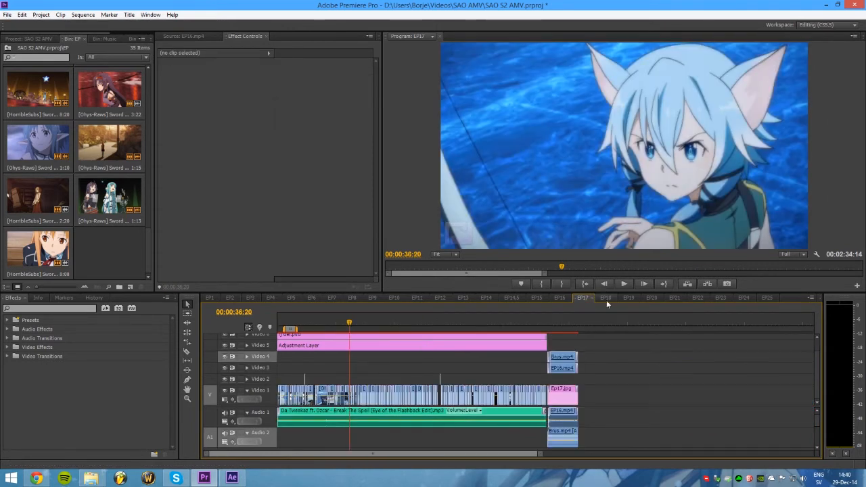
click(628, 297)
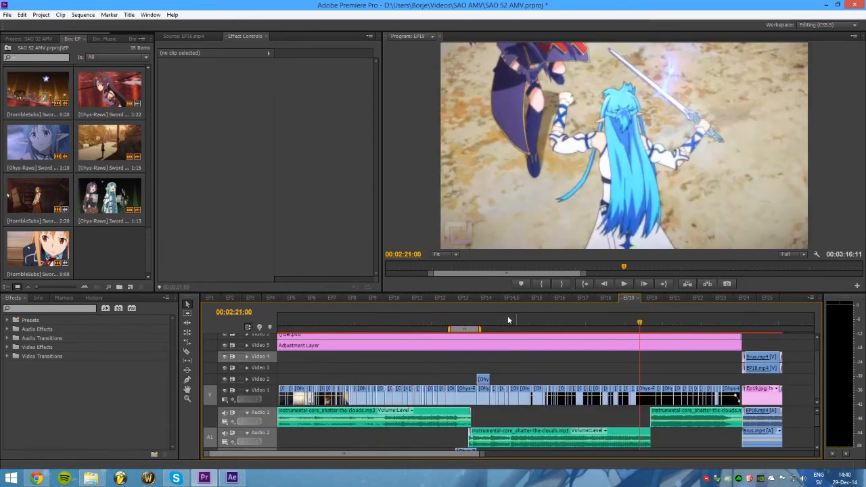
click(440, 322)
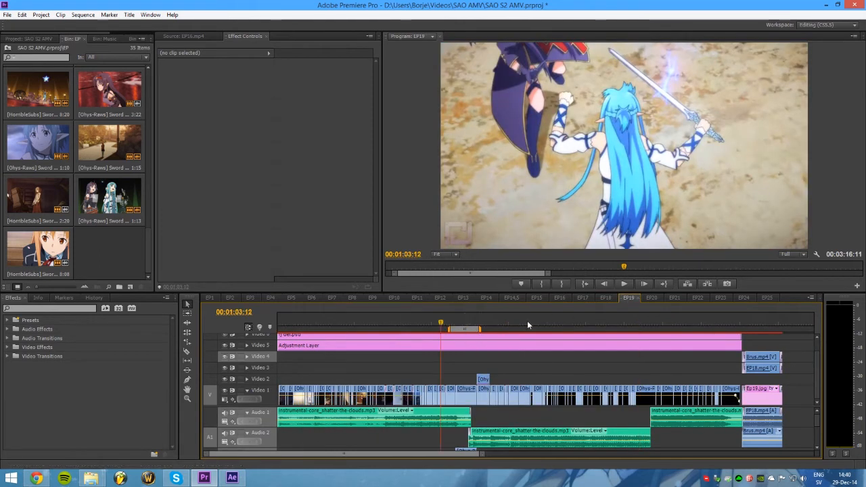
click(552, 322)
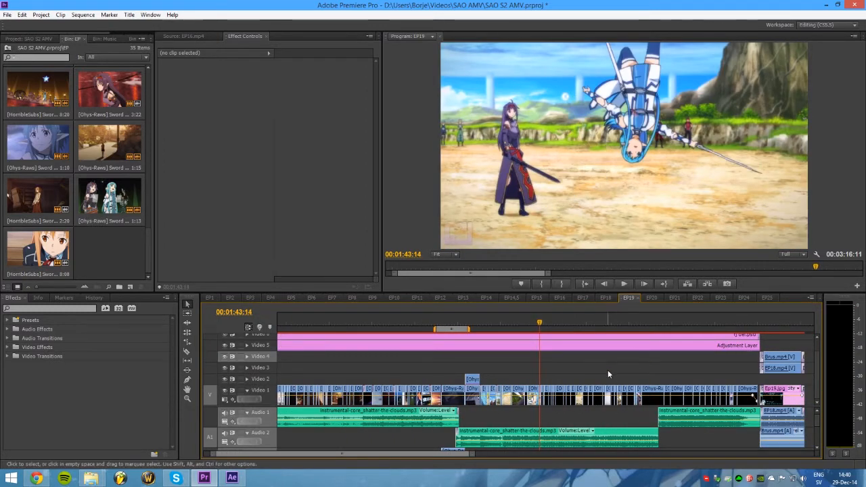
mouse_move(770, 293)
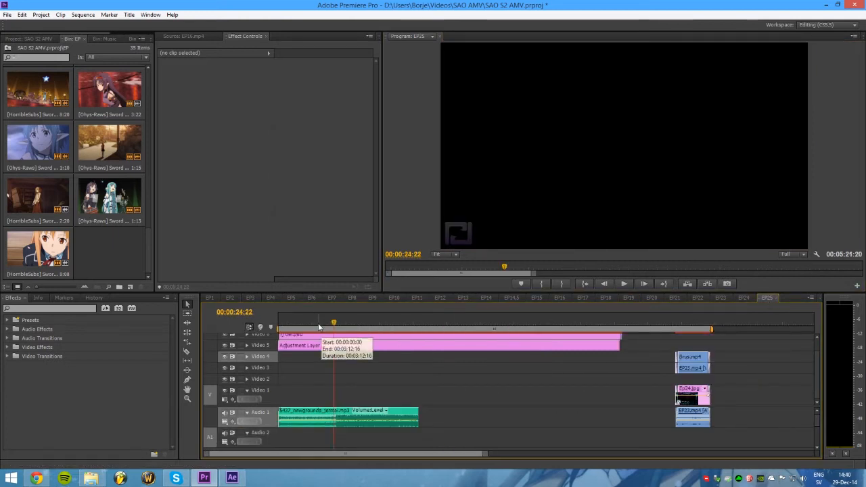
Load a project clip in the Source Monitor and show the Season 2 Episode 24 end card
click(344, 322)
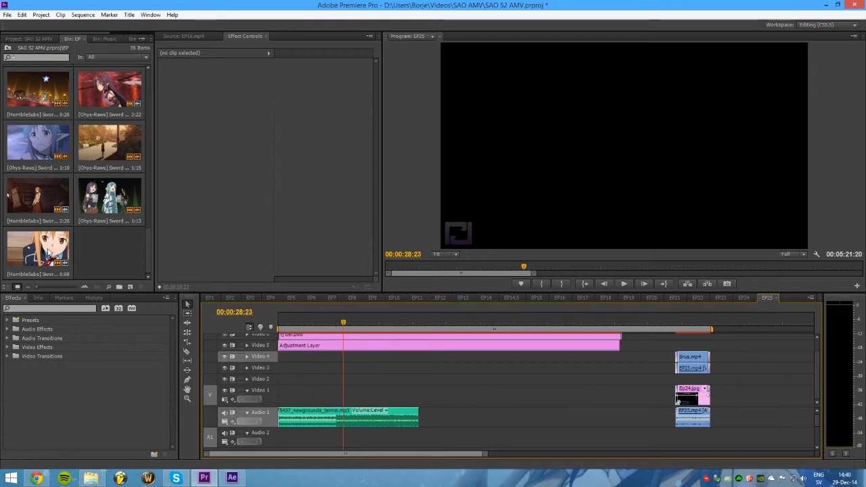
double_click(38, 253)
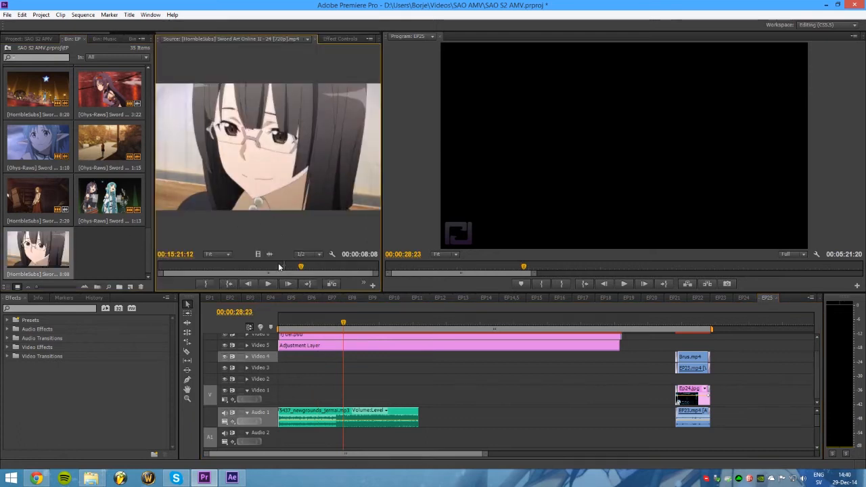
click(325, 322)
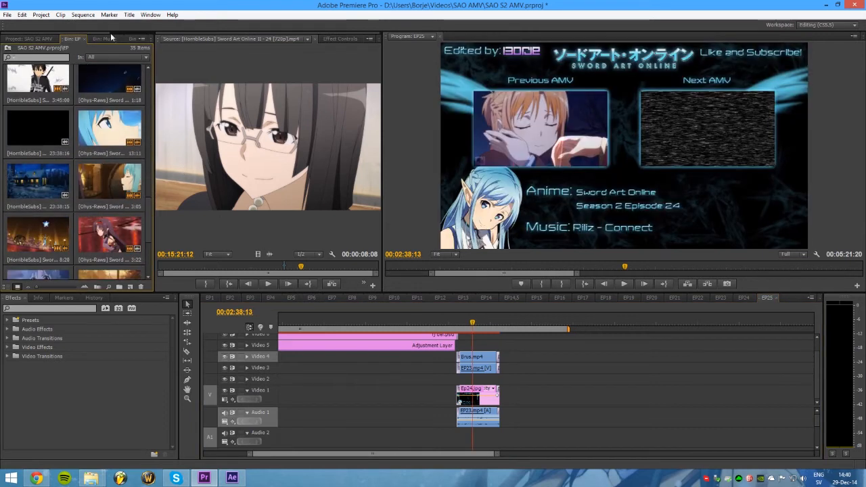
mouse_move(92, 479)
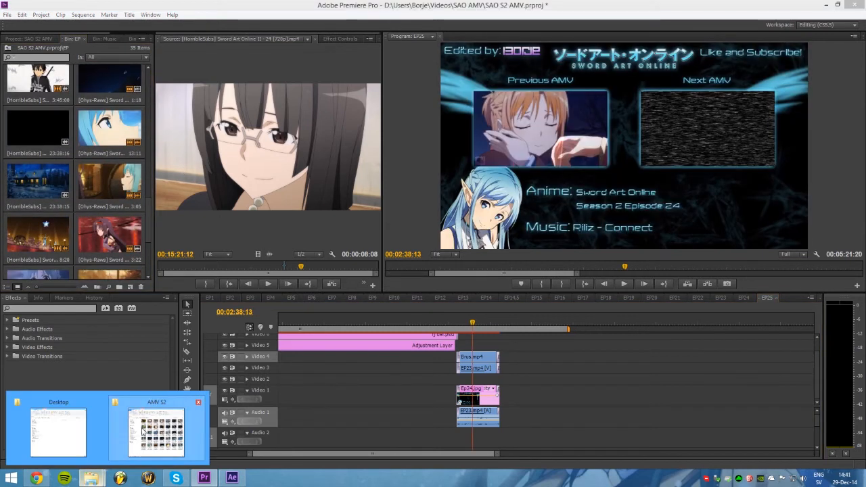
From the END EP folder, open the last end-card PSD in Photoshop
click(156, 431)
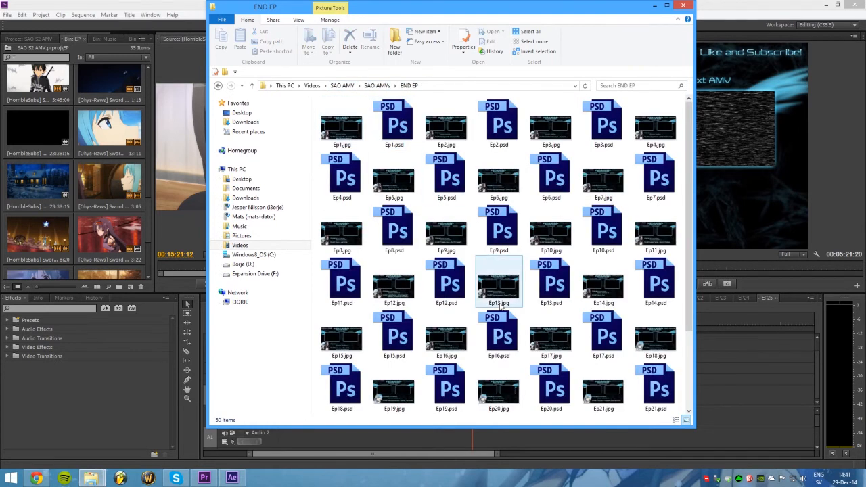
scroll(down, 3)
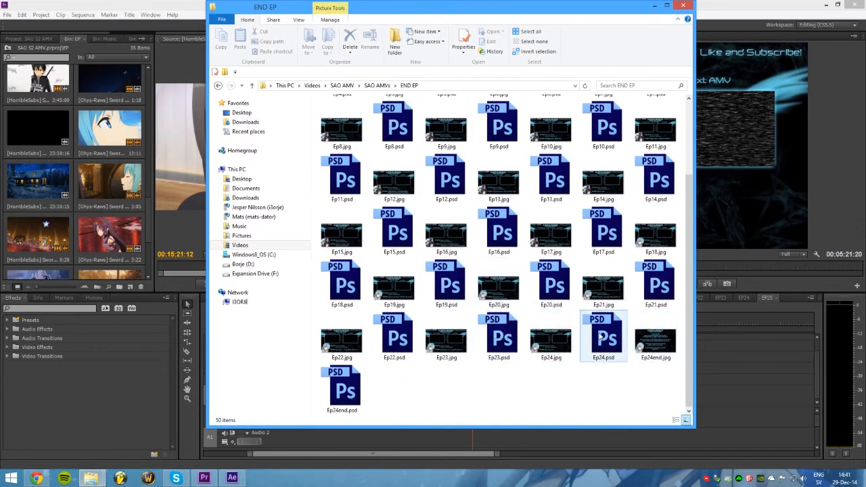
double_click(604, 336)
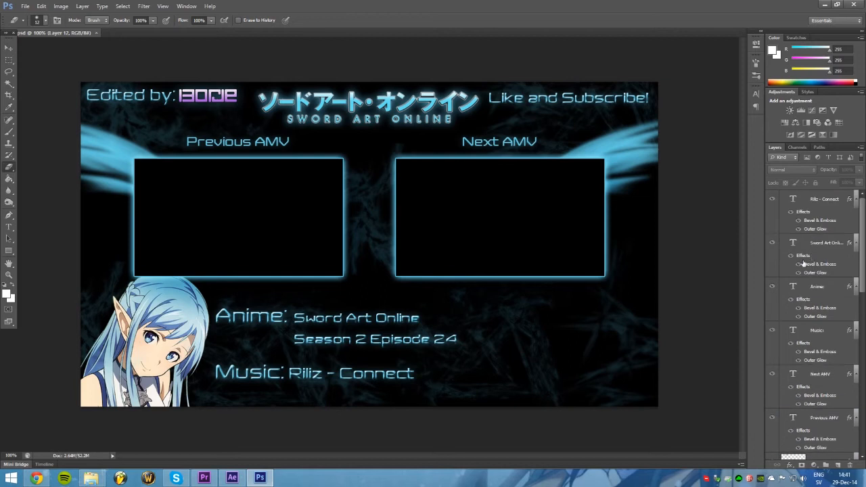
Replace the music credit on the end card with the placeholder 'SONG NAME'
double_click(351, 374)
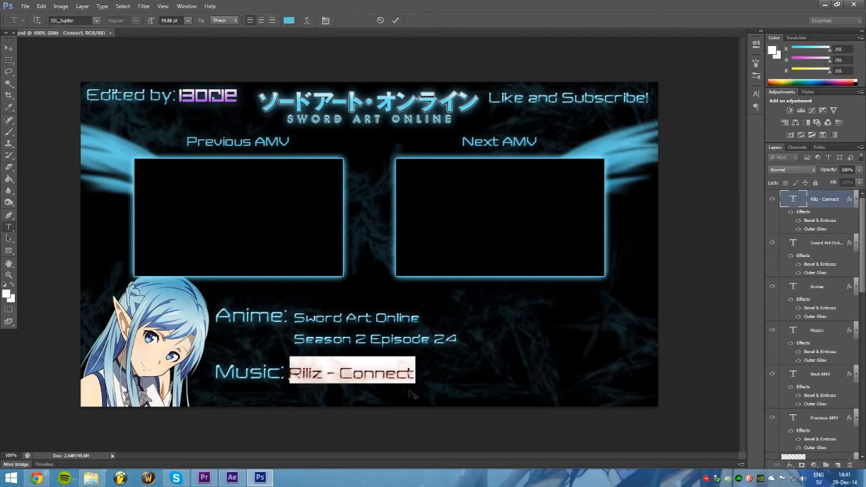
text(SONG NAME)
click(375, 338)
text(5)
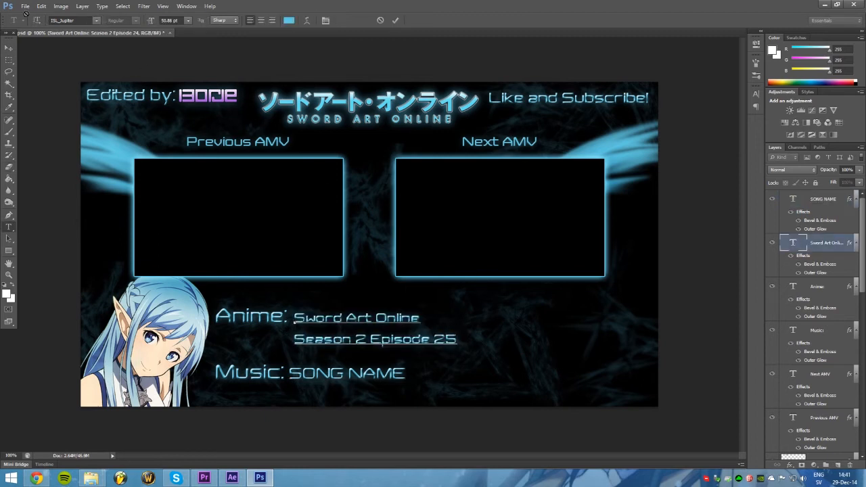
Save the end card as a separate maximum-quality JPEG via Save As
click(25, 6)
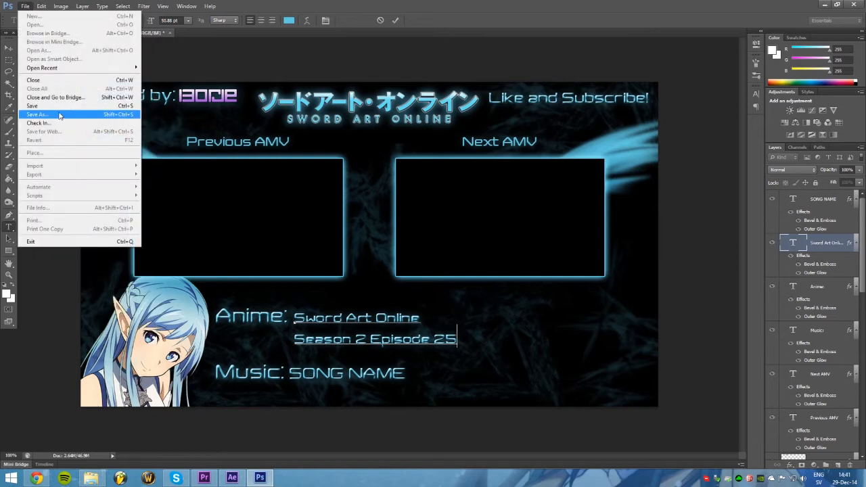
click(38, 114)
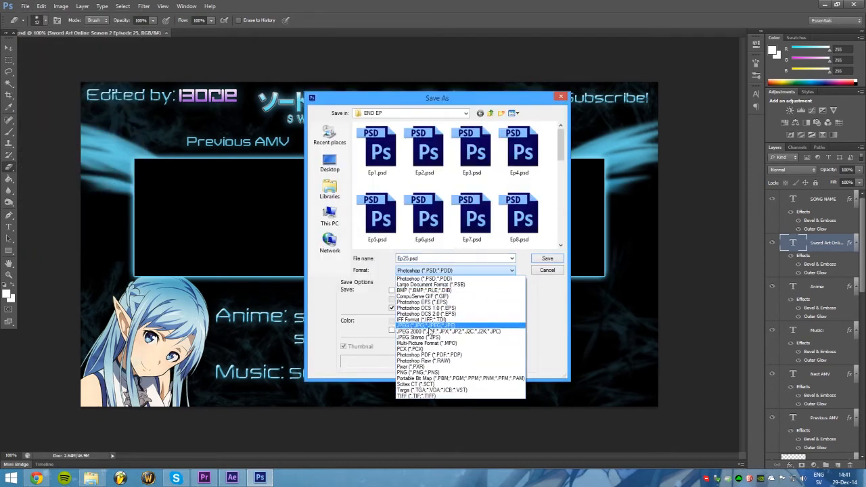
click(547, 257)
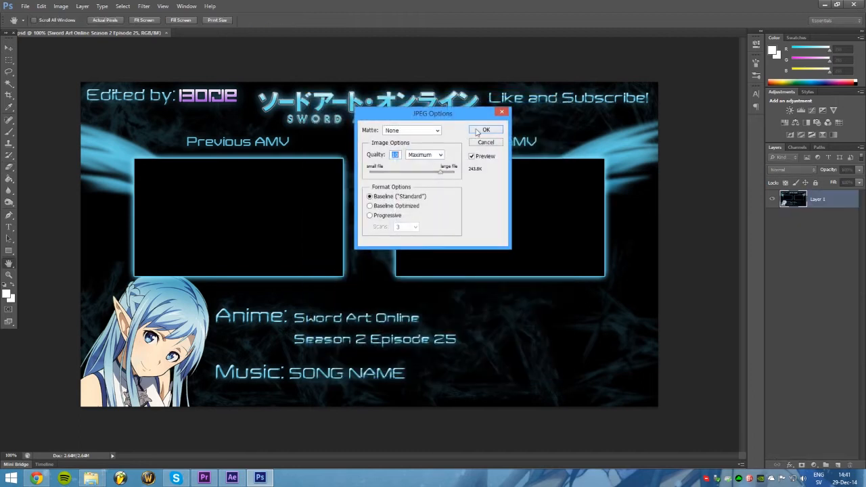
click(486, 130)
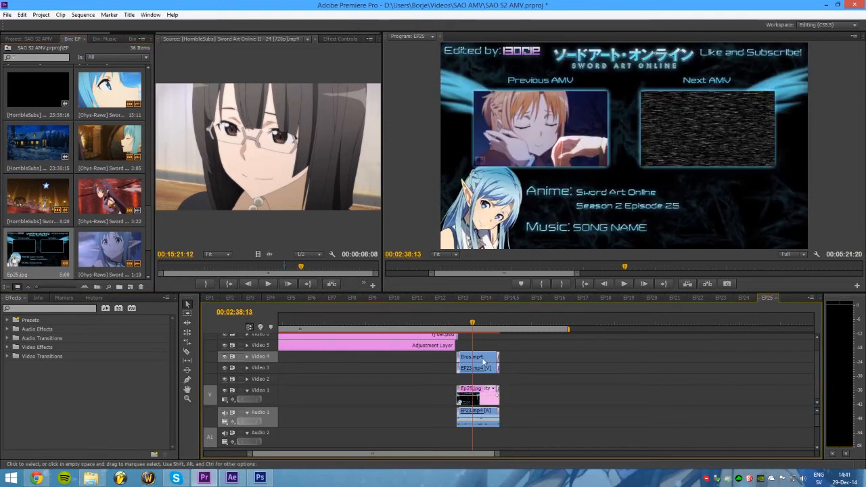
mouse_move(484, 339)
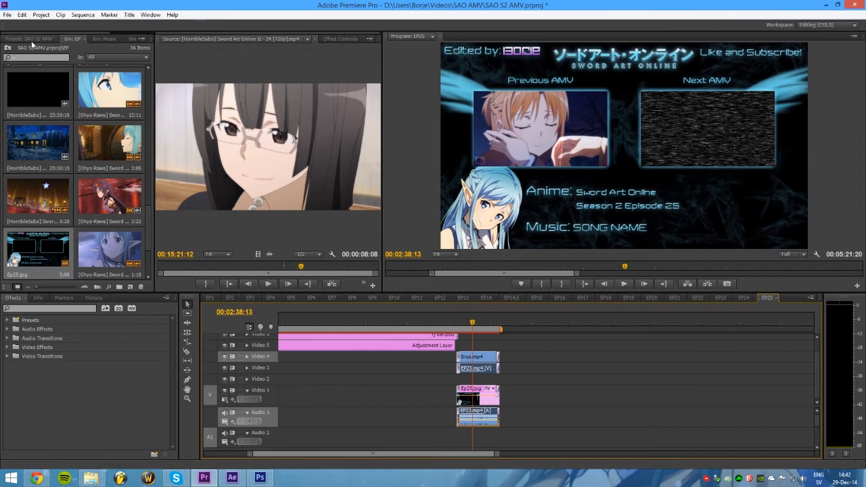
mouse_move(92, 479)
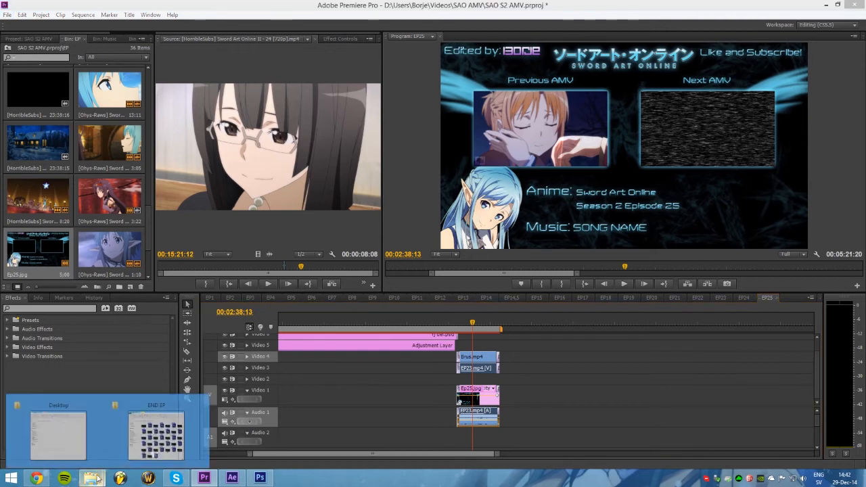
Open a thumbnail PSD from the Thumb EP folder into Photoshop
click(156, 436)
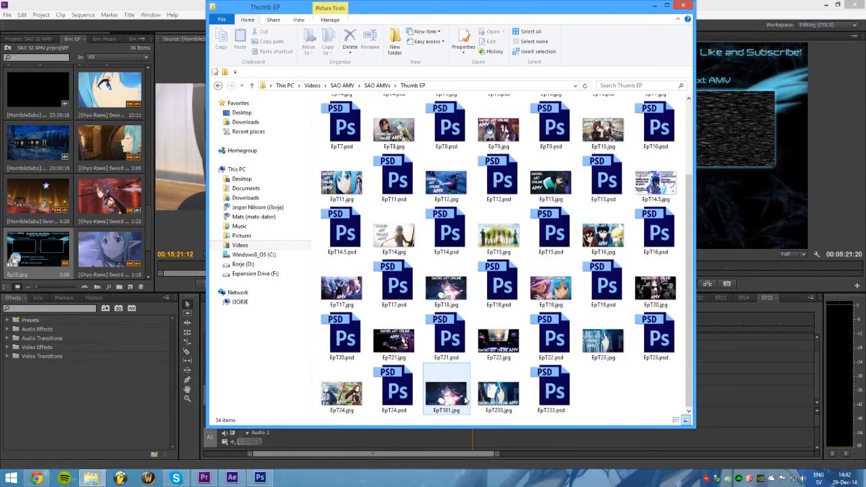
click(394, 335)
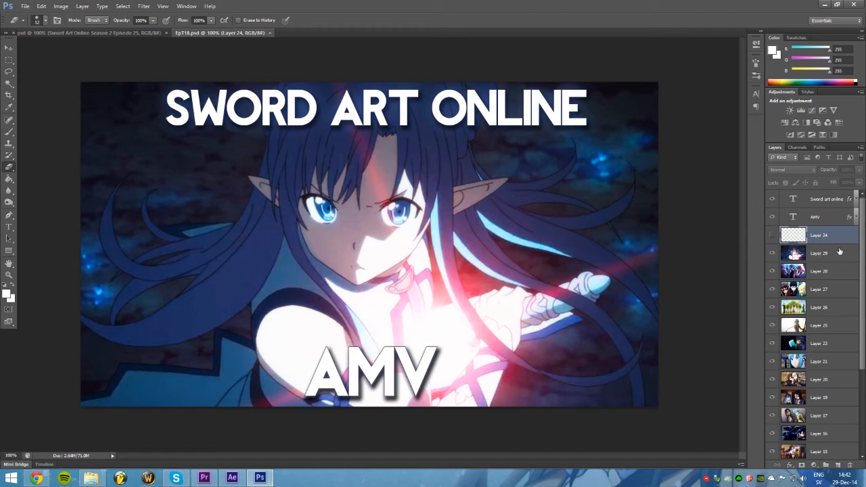
Toggle the AMV text layer and check its Color Overlay layer style
click(771, 217)
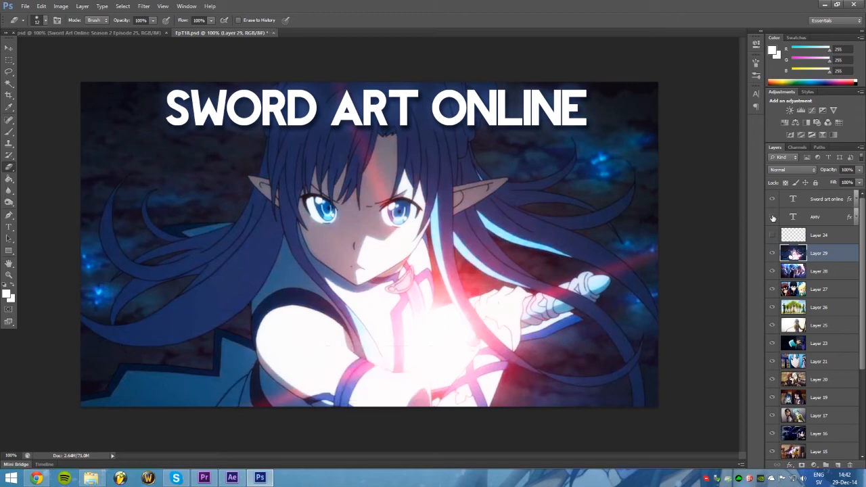
click(771, 216)
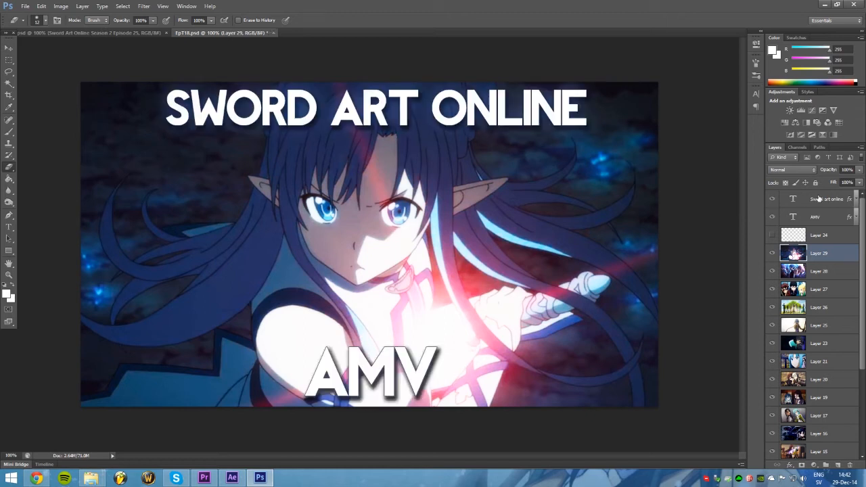
click(825, 198)
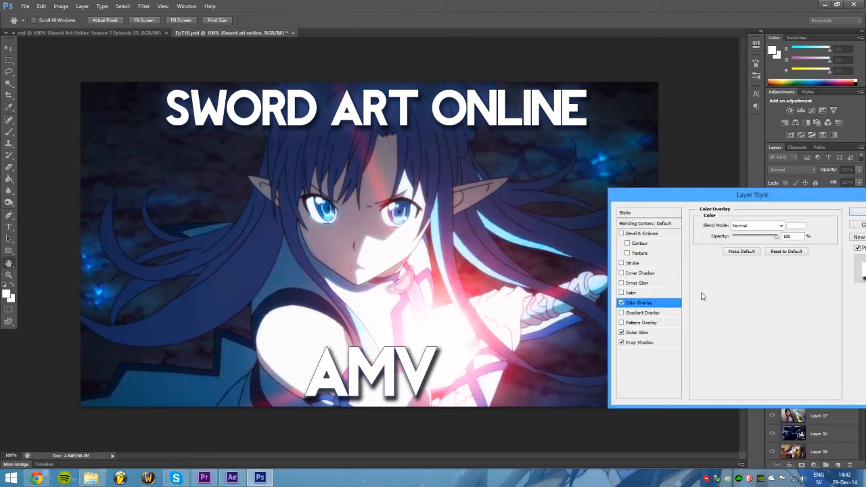
click(636, 333)
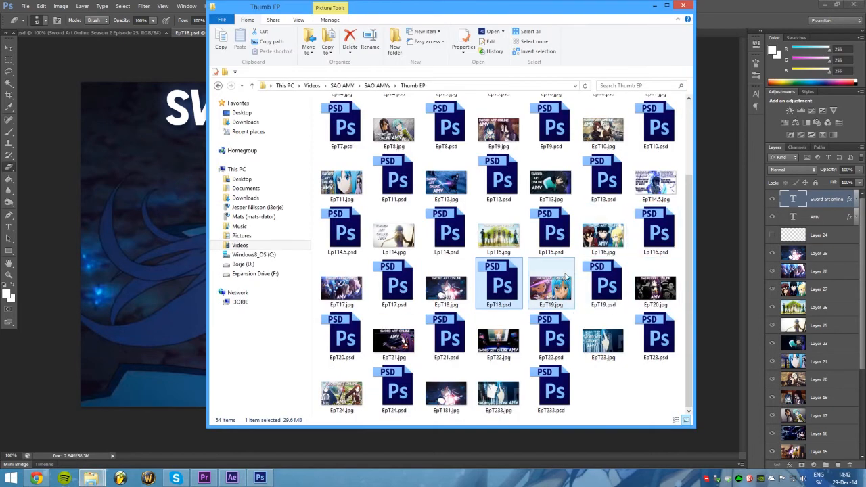
Open two thumbnail files from the Thumb EP folder
click(551, 282)
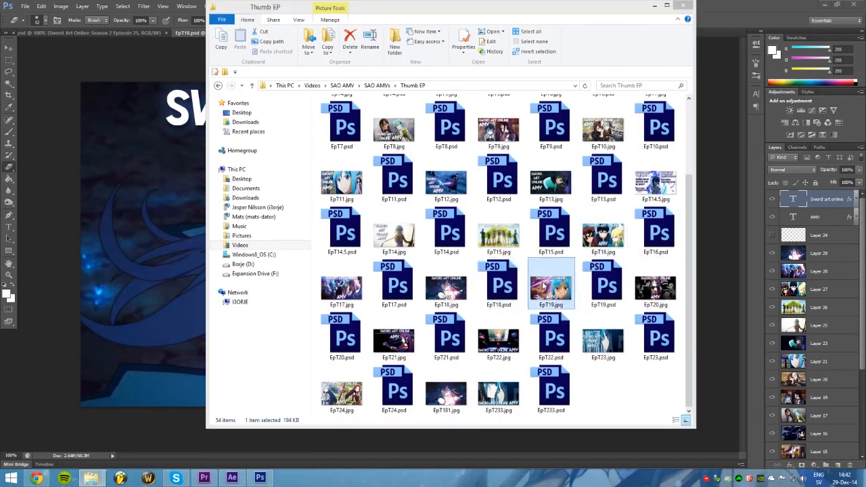
double_click(549, 283)
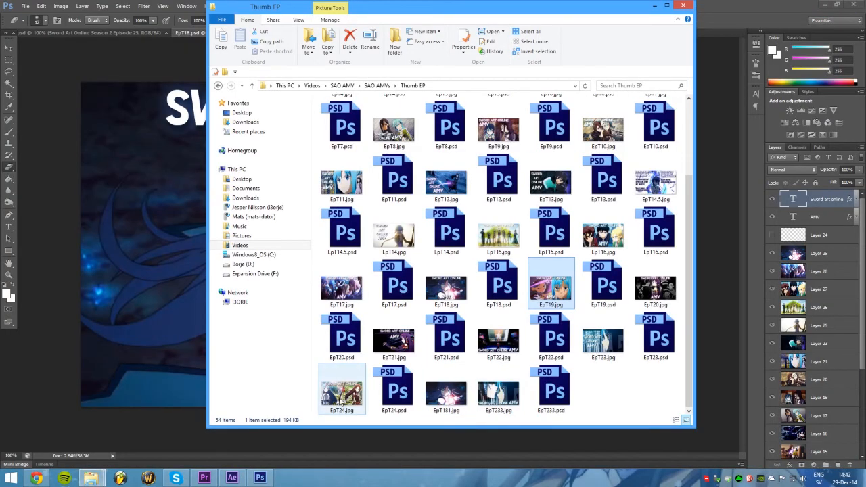
double_click(341, 385)
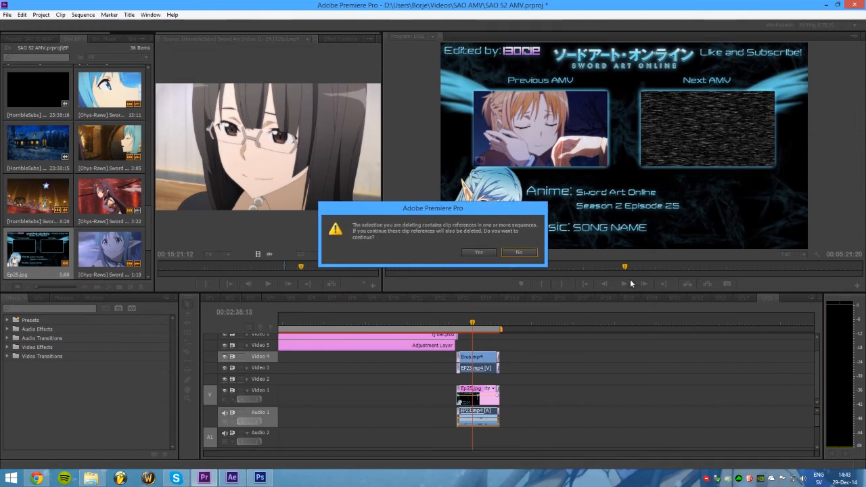
Confirm the deletion warning and scrub the other sequence to its Season 2 Episode 1 end card
click(479, 251)
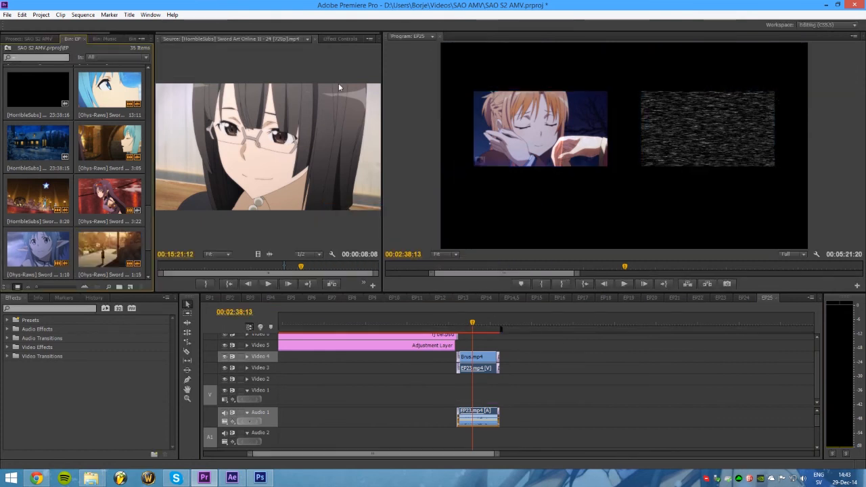
click(119, 38)
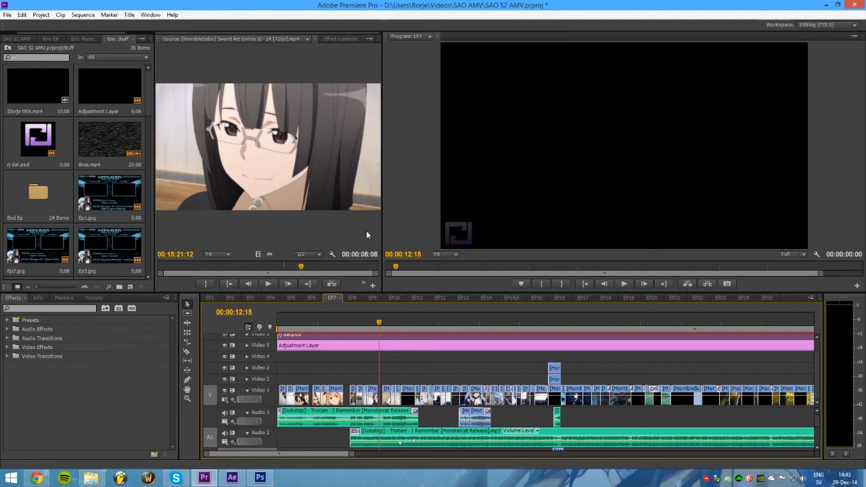
click(211, 297)
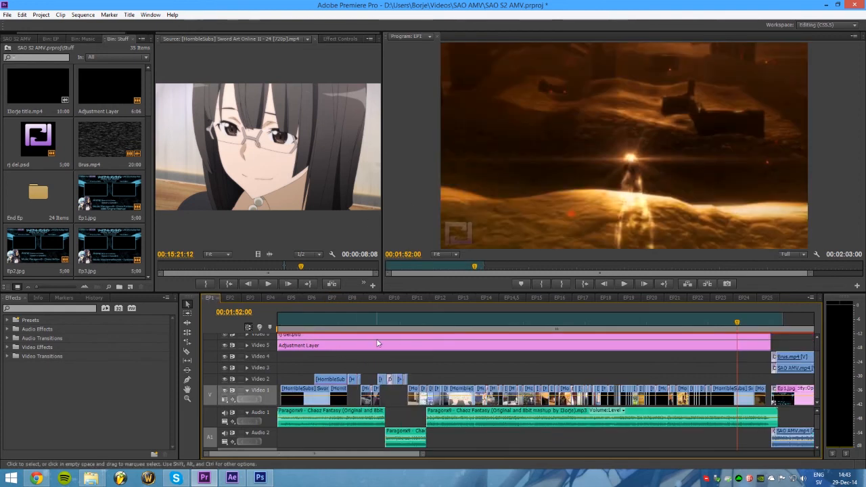
mouse_move(378, 341)
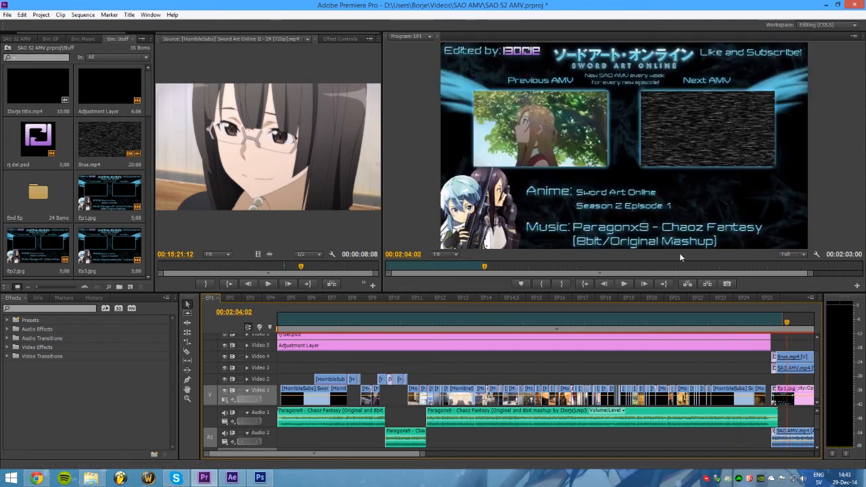
mouse_move(693, 65)
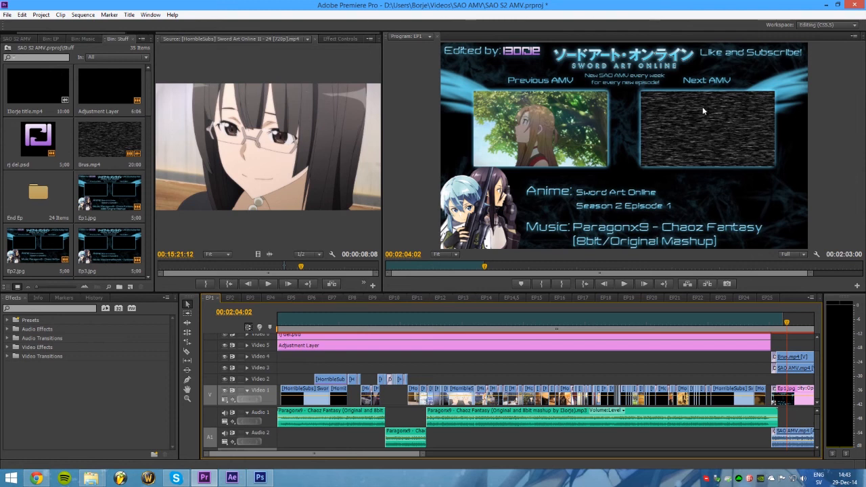
mouse_move(515, 82)
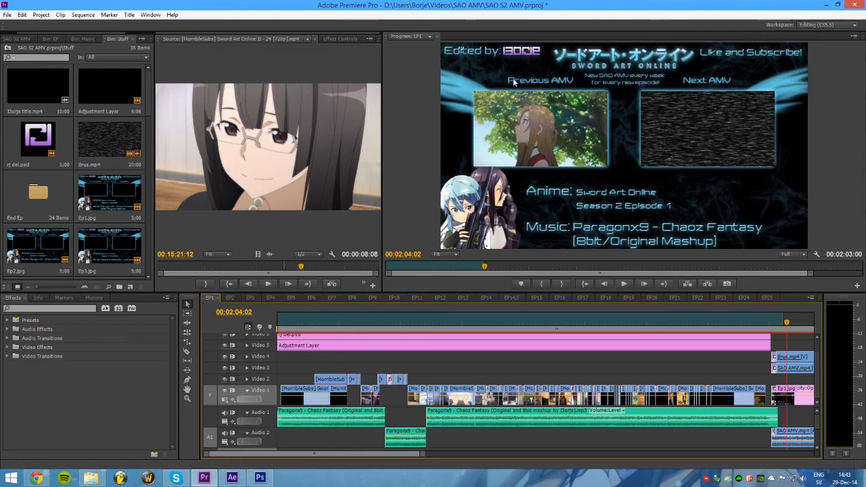
mouse_move(552, 127)
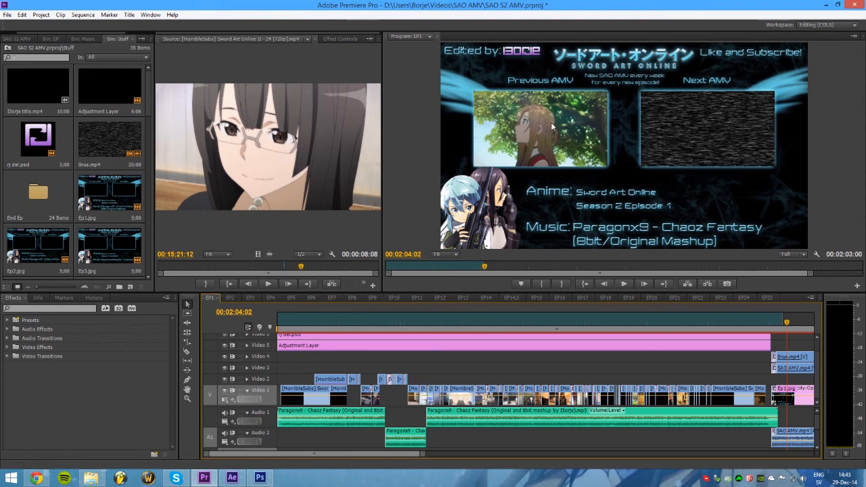
mouse_move(769, 368)
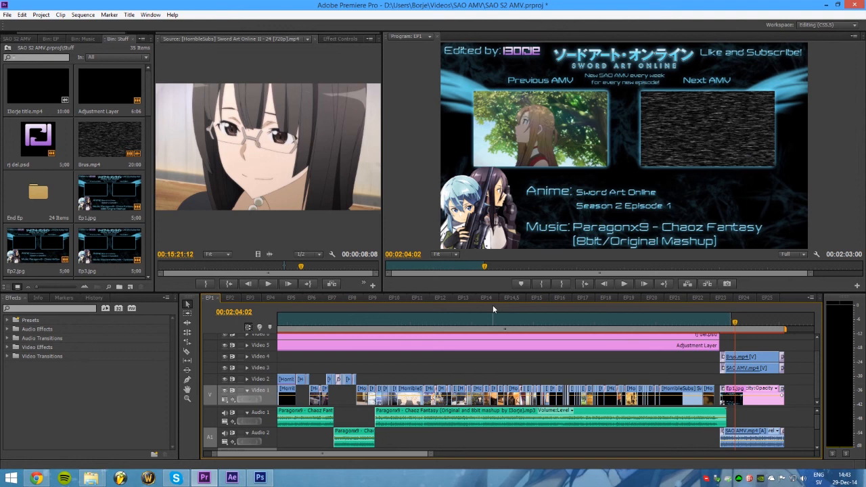
mouse_move(493, 192)
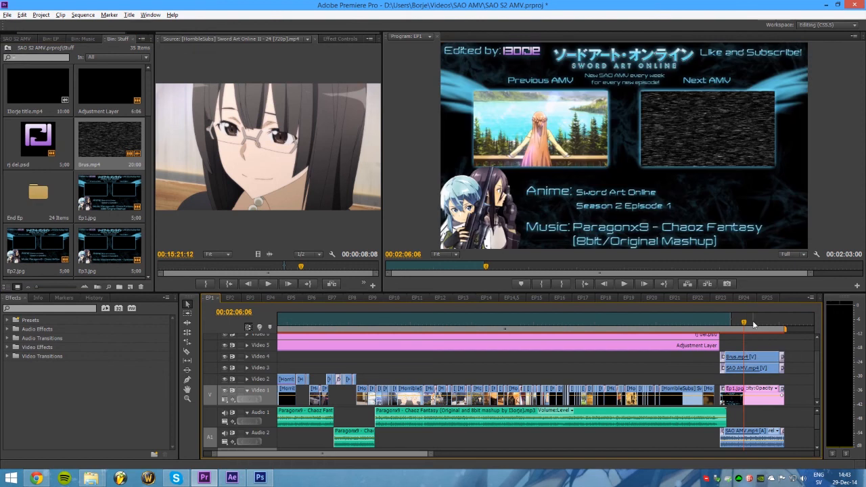
mouse_move(503, 236)
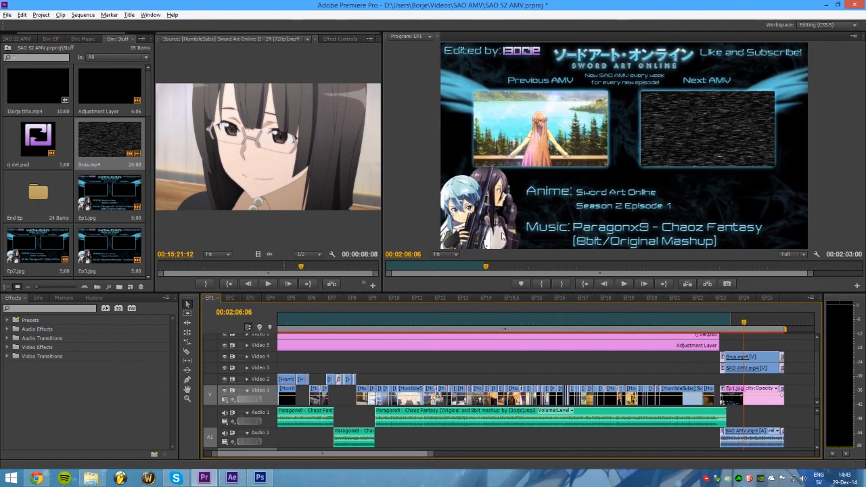
mouse_move(141, 155)
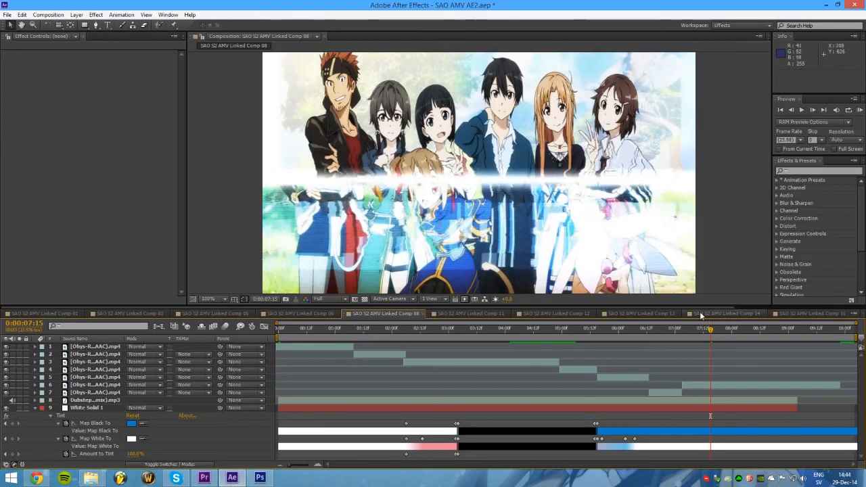
Switch through linked compositions to the tablet scene and select its top video layer
click(636, 314)
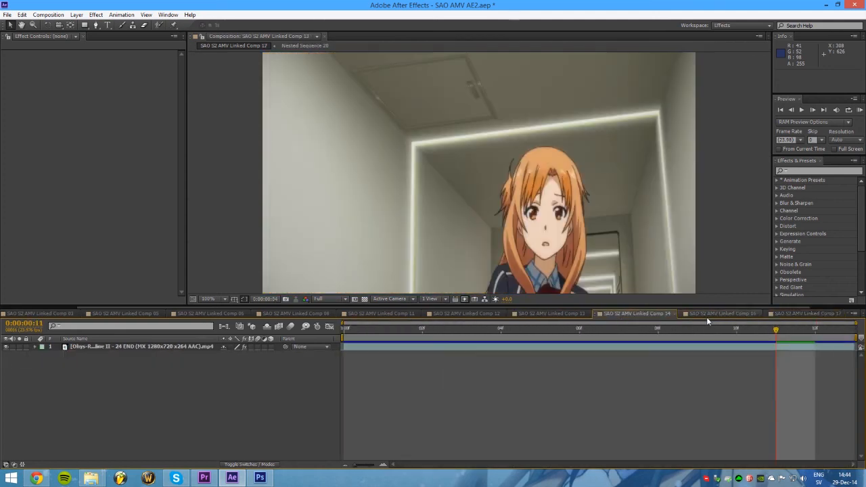
click(466, 314)
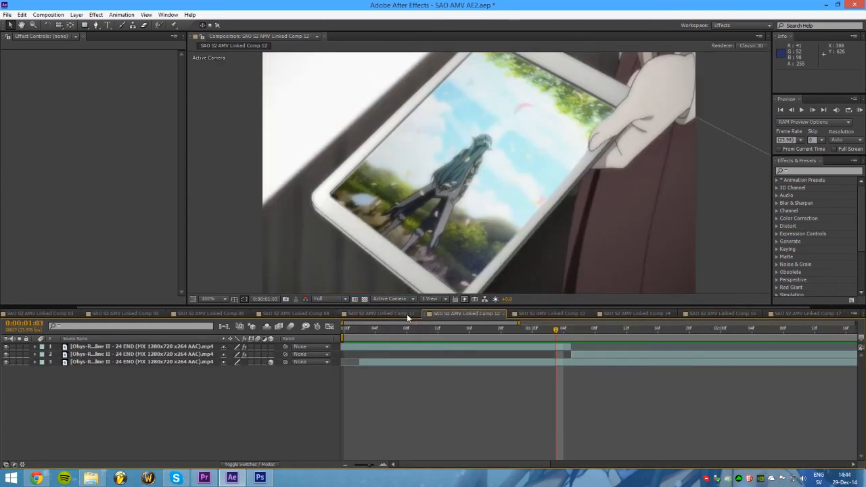
click(135, 361)
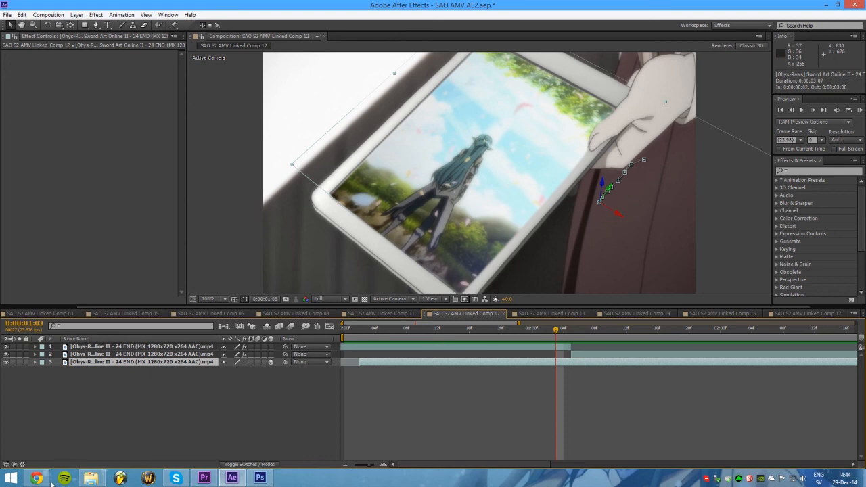
mouse_move(232, 478)
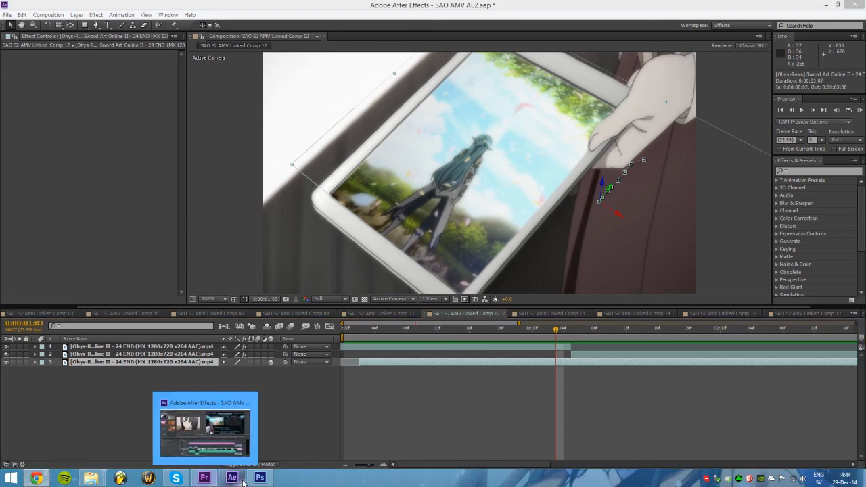